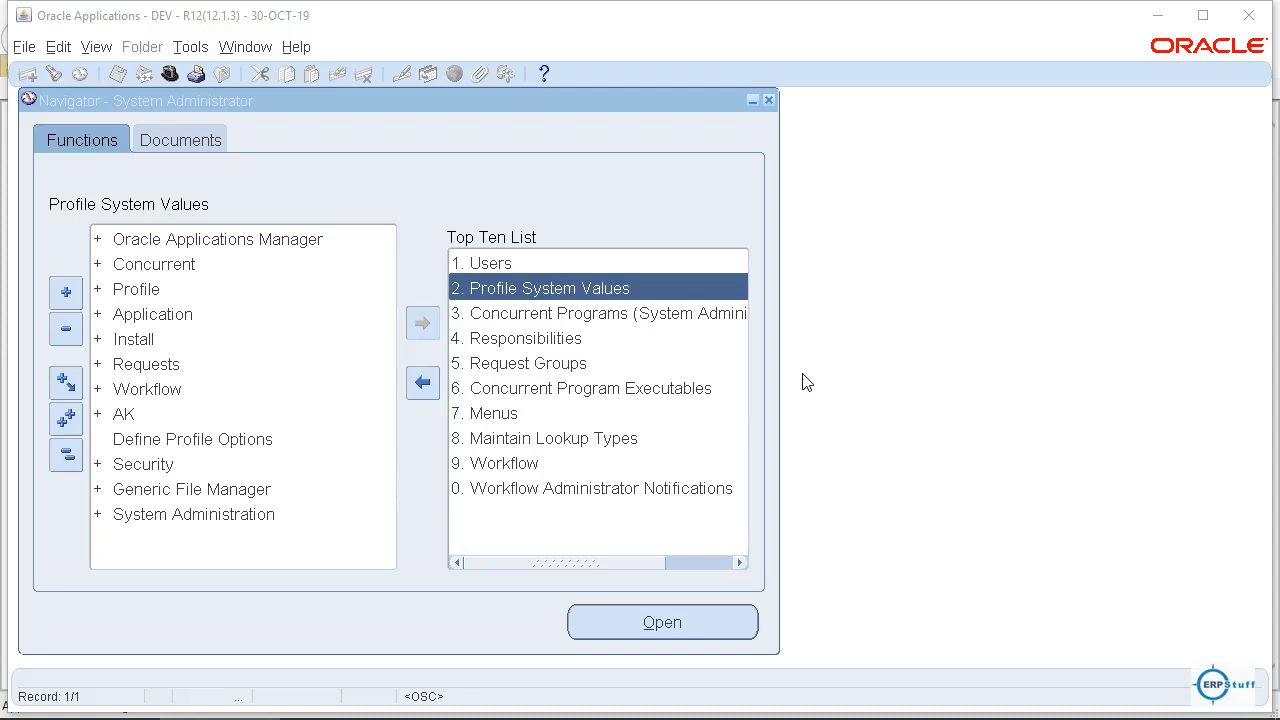
mouse_move(318, 276)
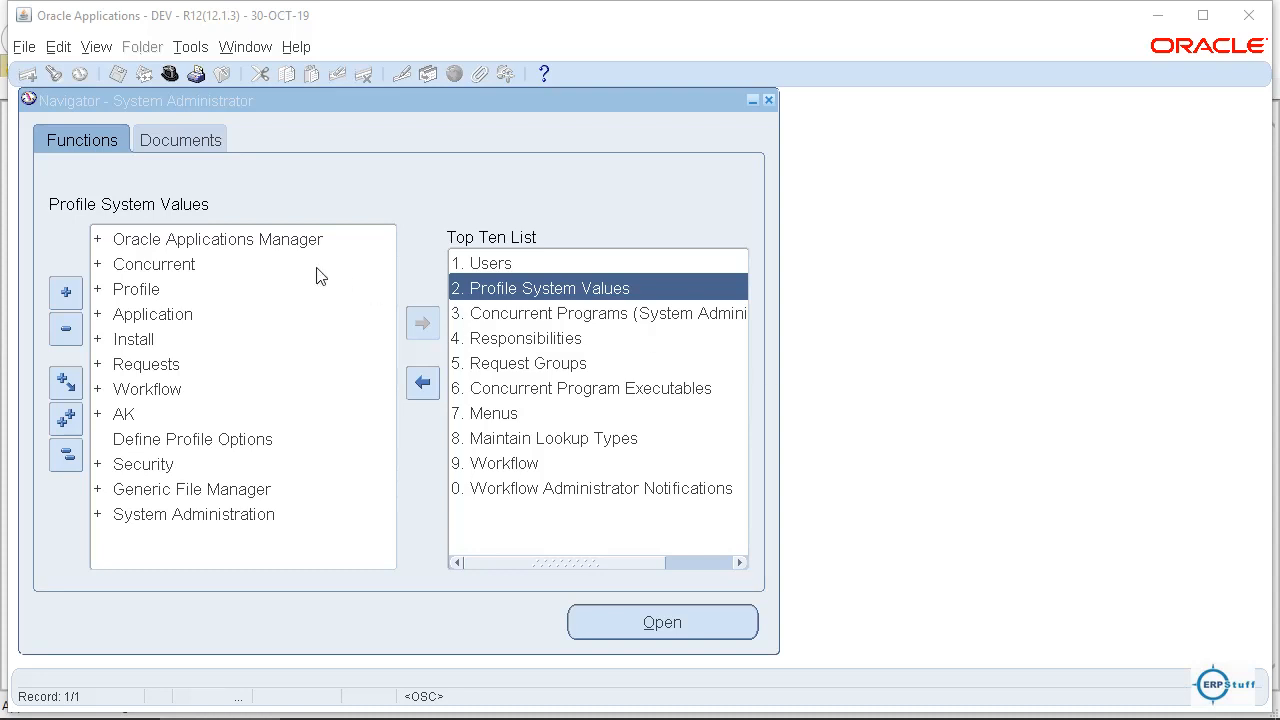
mouse_move(338, 156)
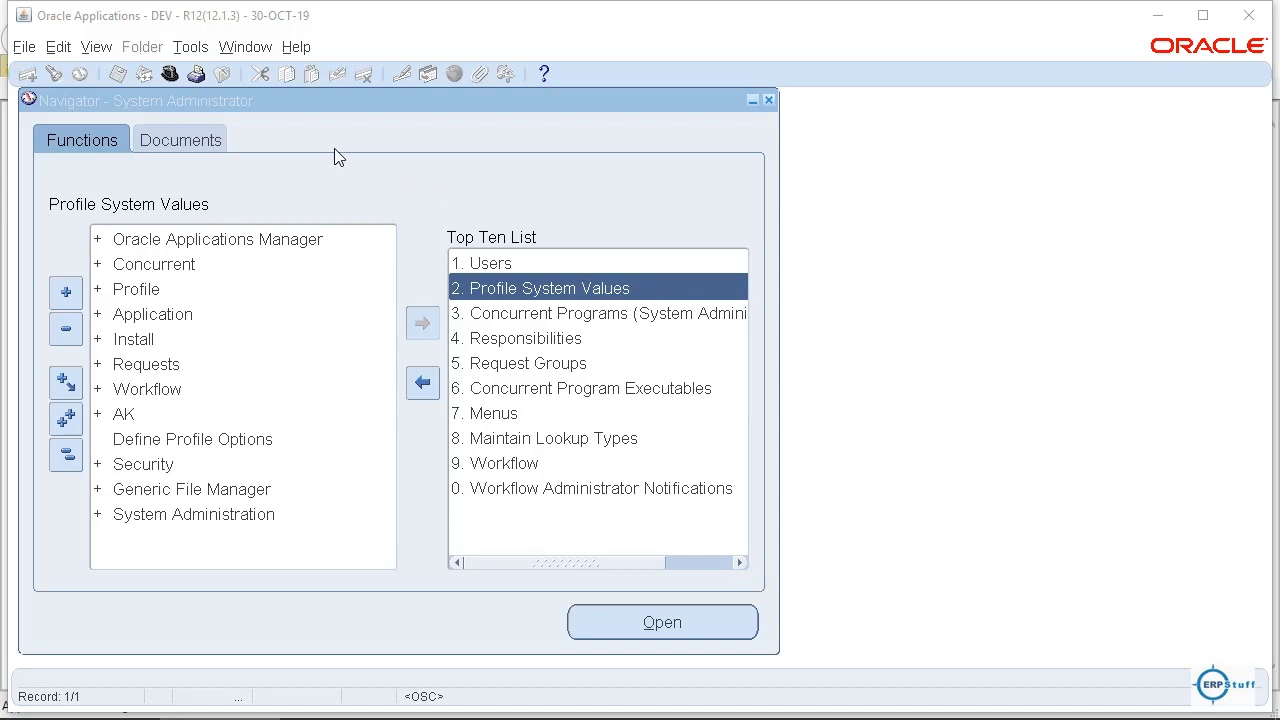
mouse_move(356, 176)
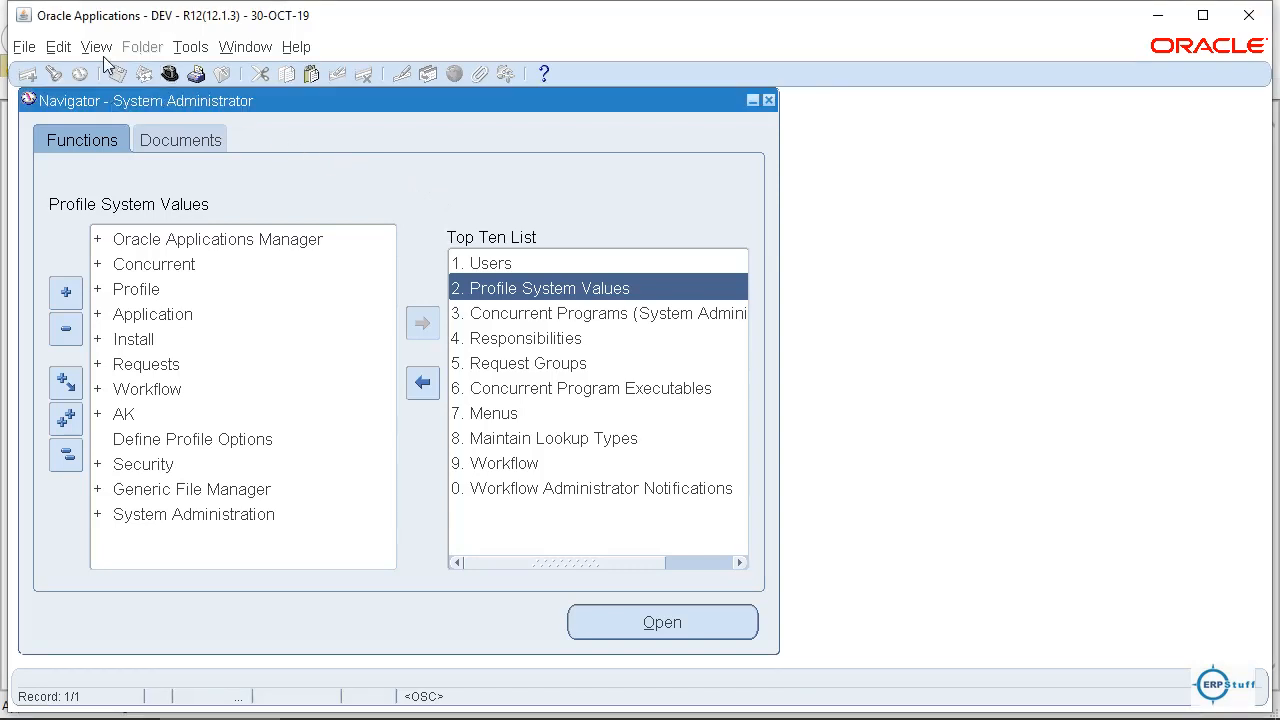
mouse_move(104, 58)
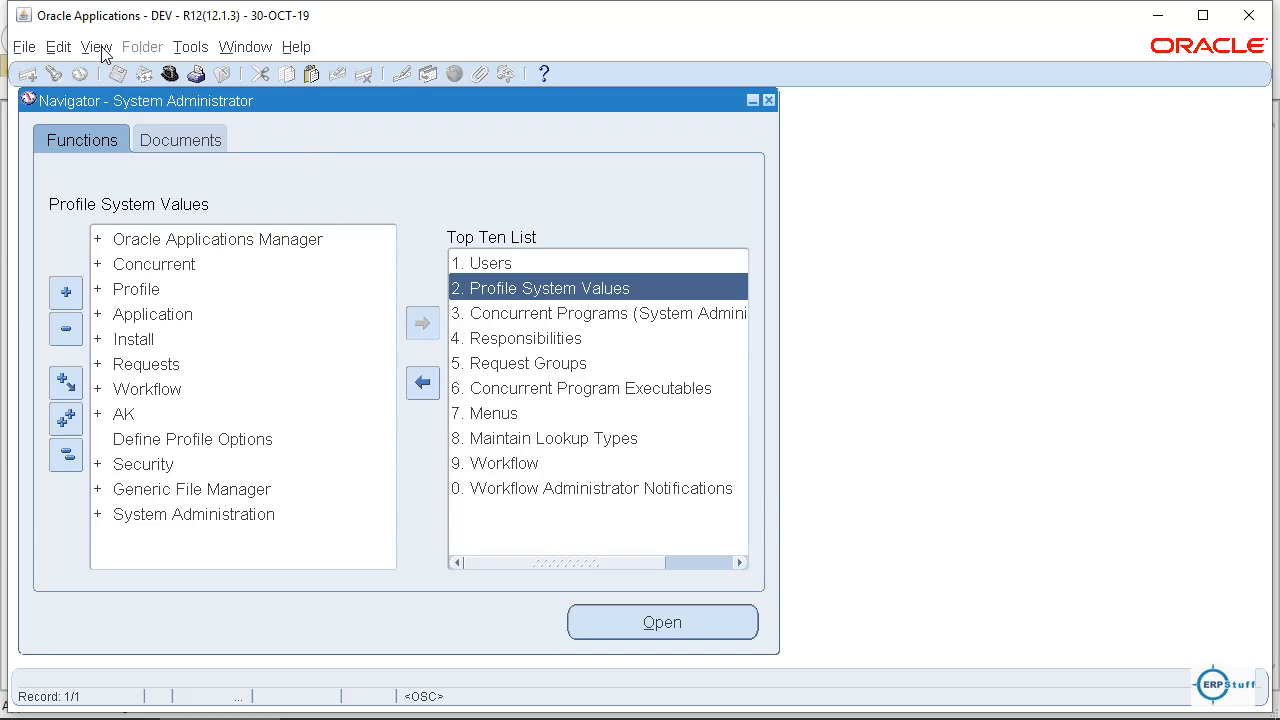
Reach the Requests window via View > Requests and begin a new single request.
left_click(96, 46)
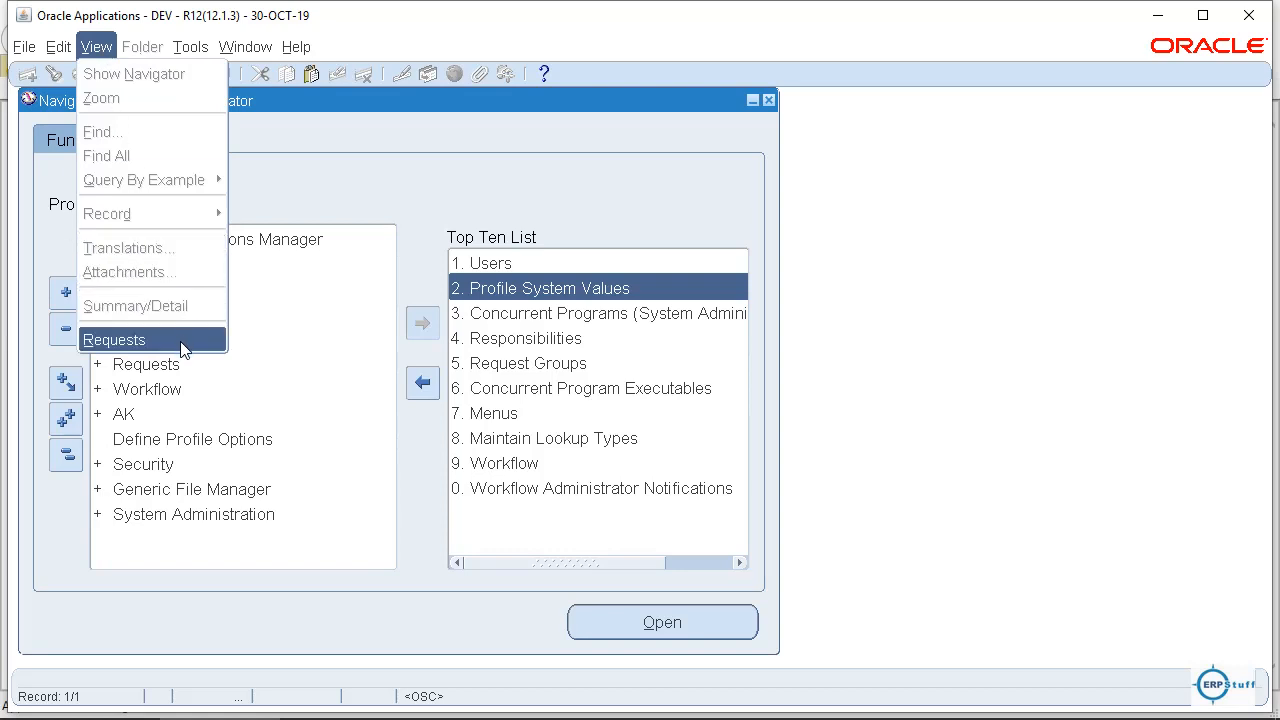
left_click(114, 340)
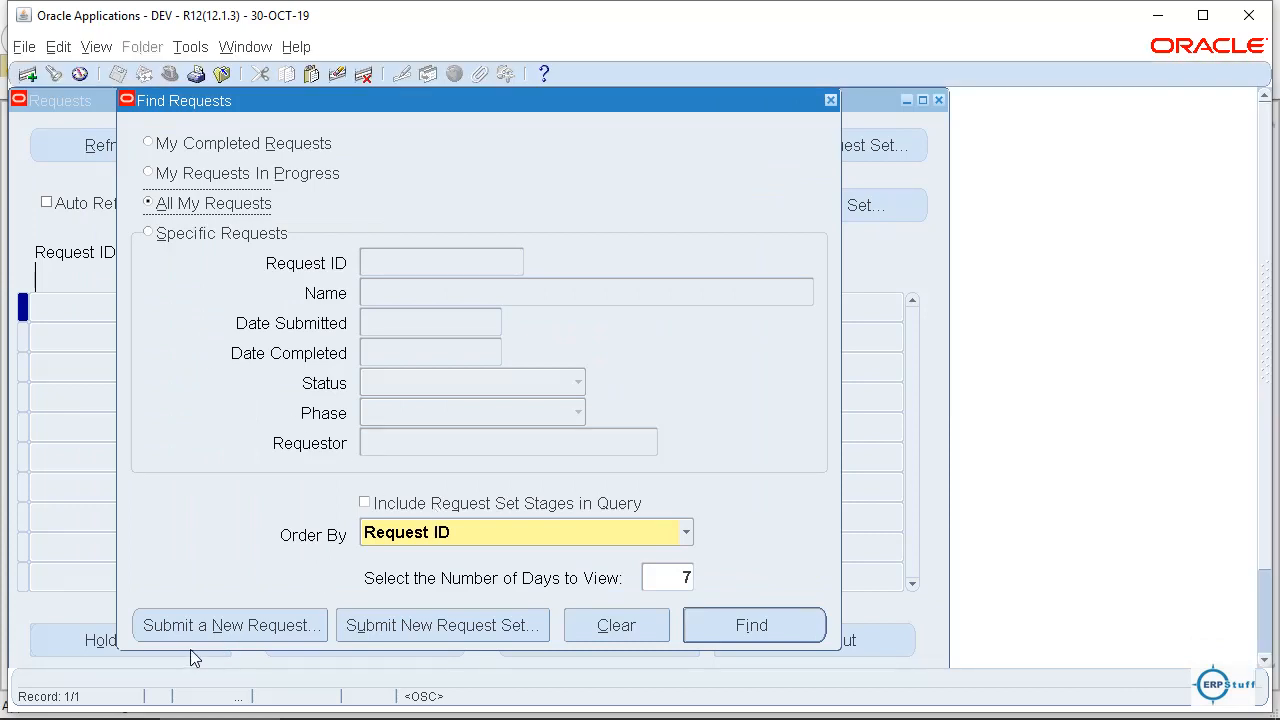
mouse_move(224, 632)
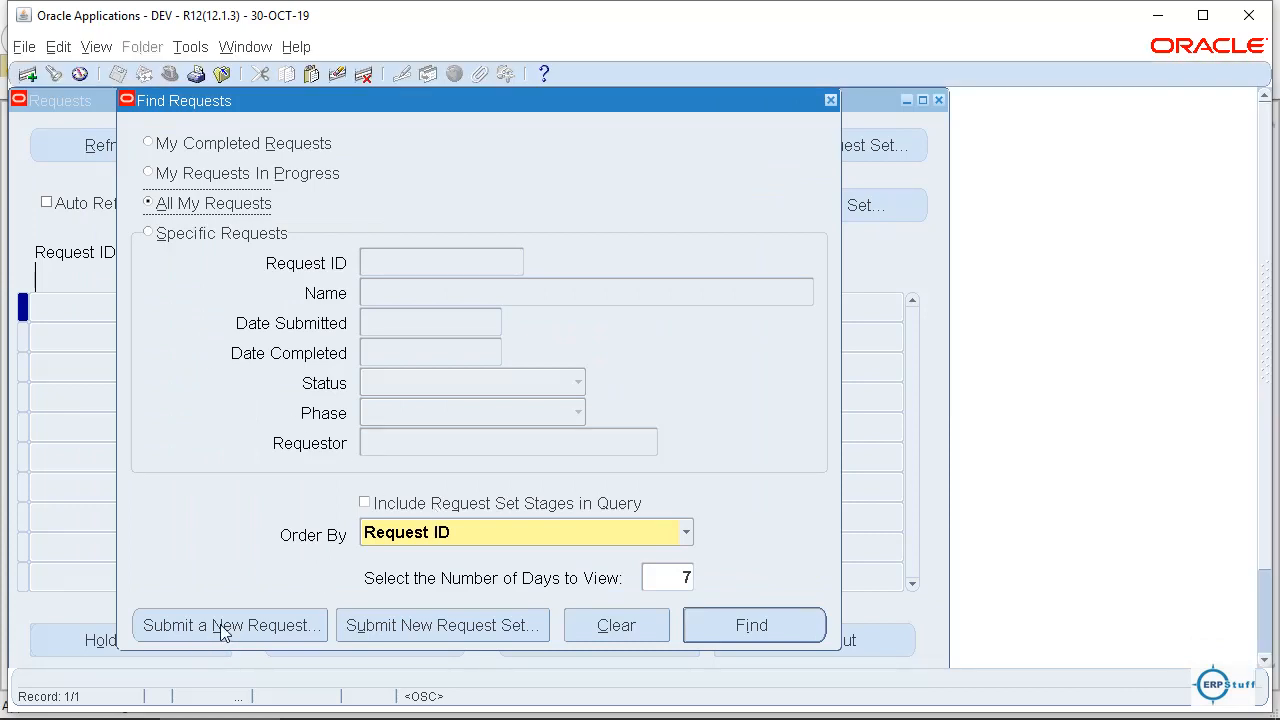
left_click(228, 624)
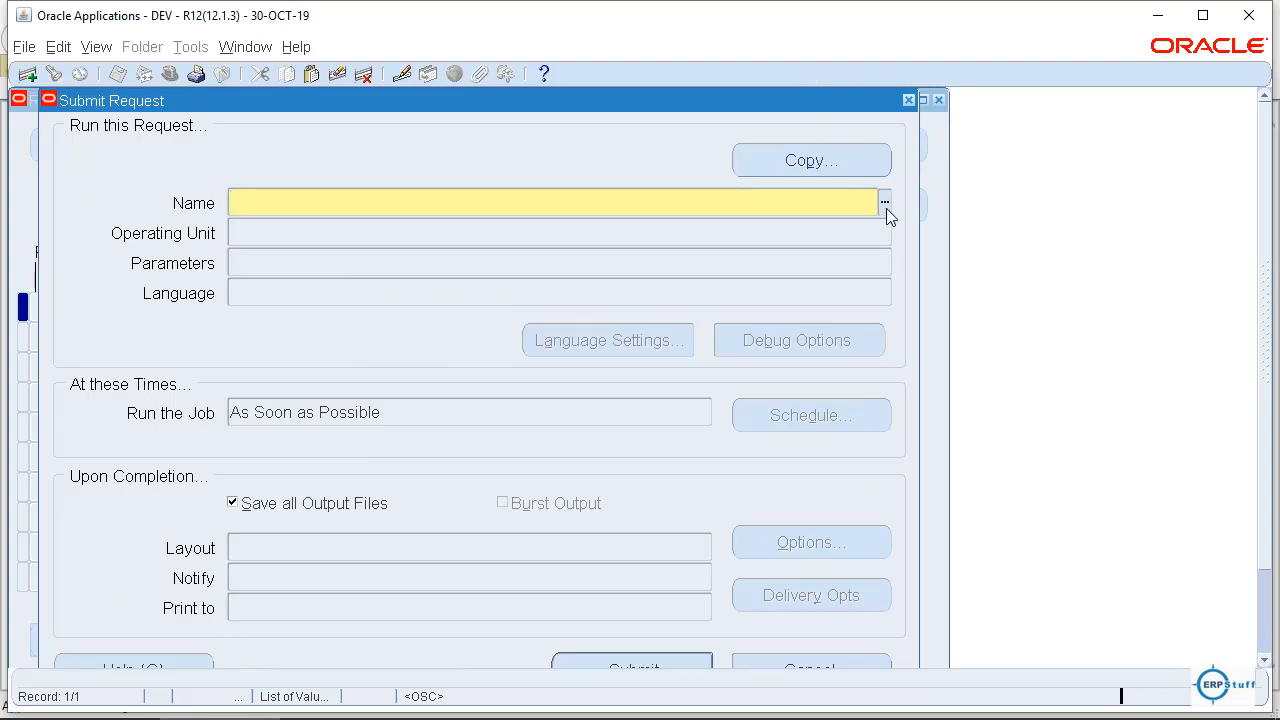
Pick Active Users from the request name list, keeping default parameters and language.
left_click(884, 202)
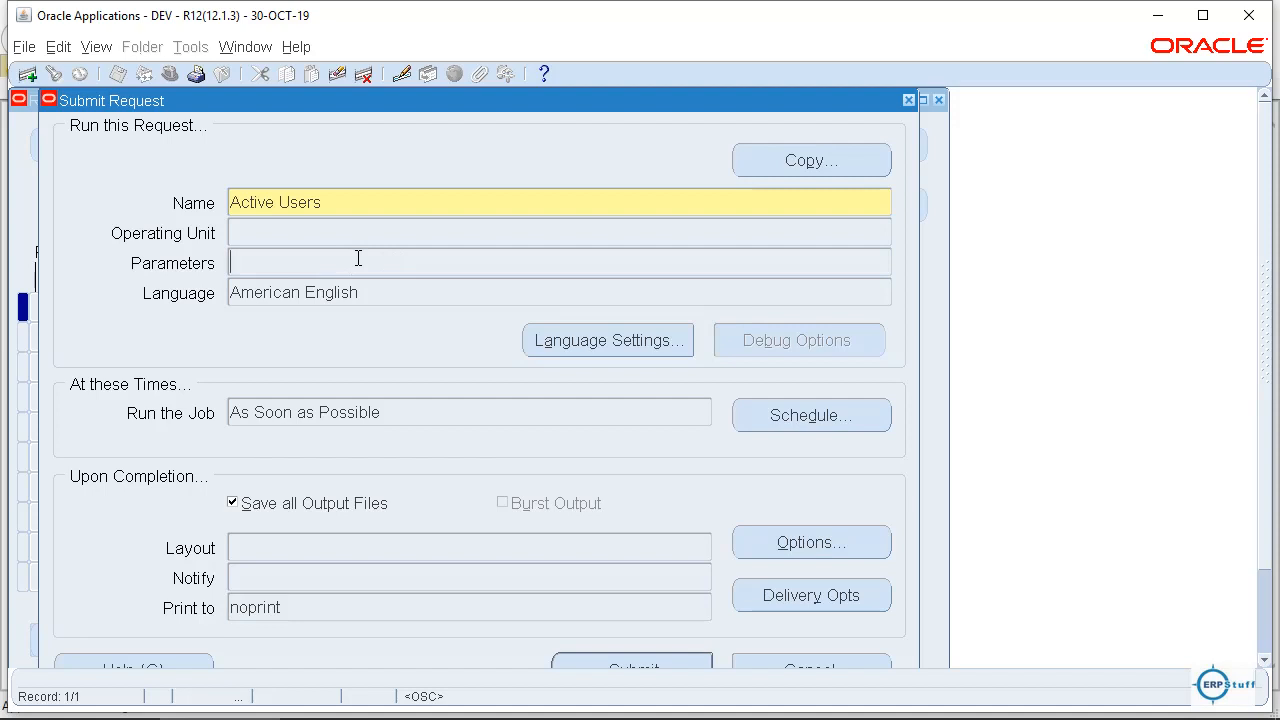
mouse_move(240, 444)
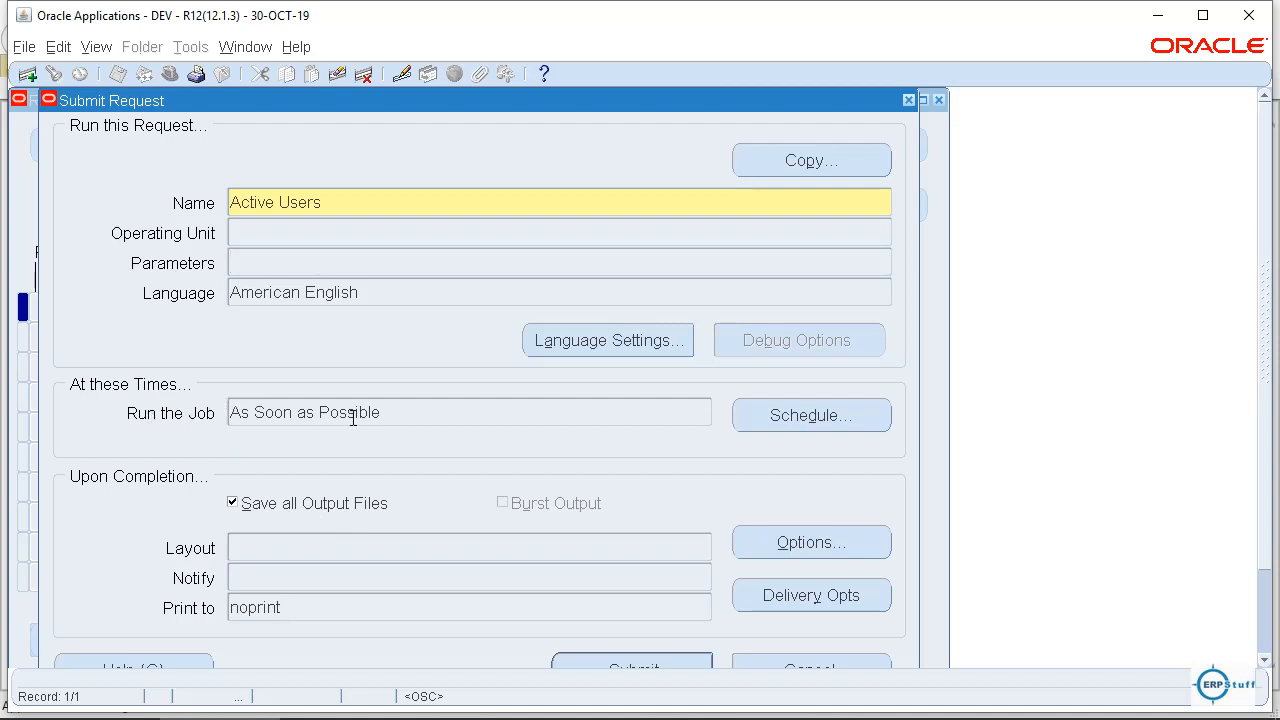
left_click(558, 262)
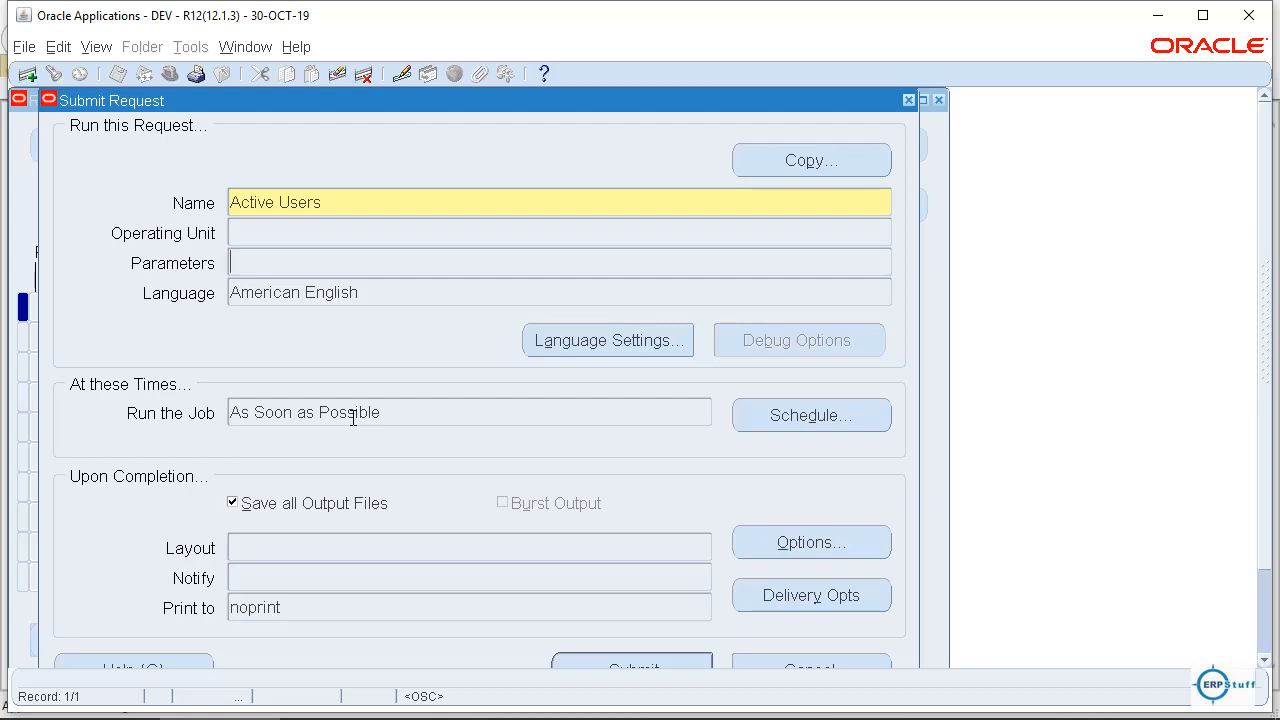
left_click(230, 262)
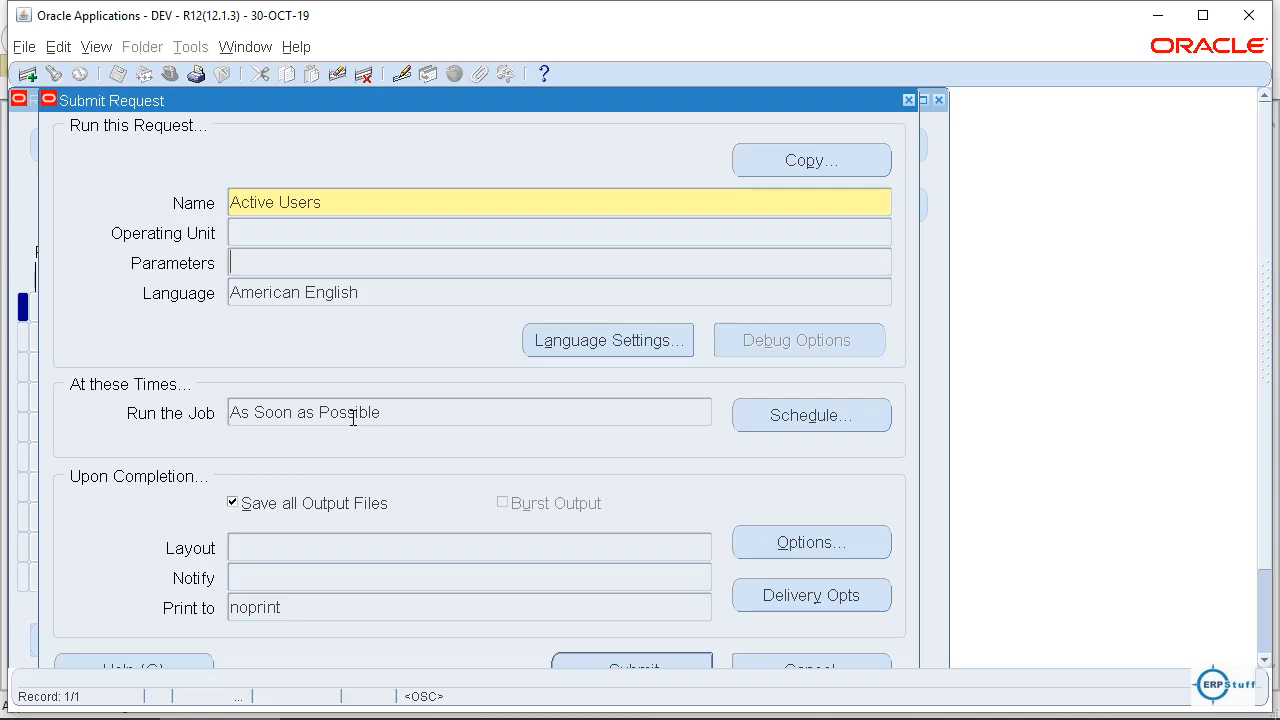
mouse_move(376, 326)
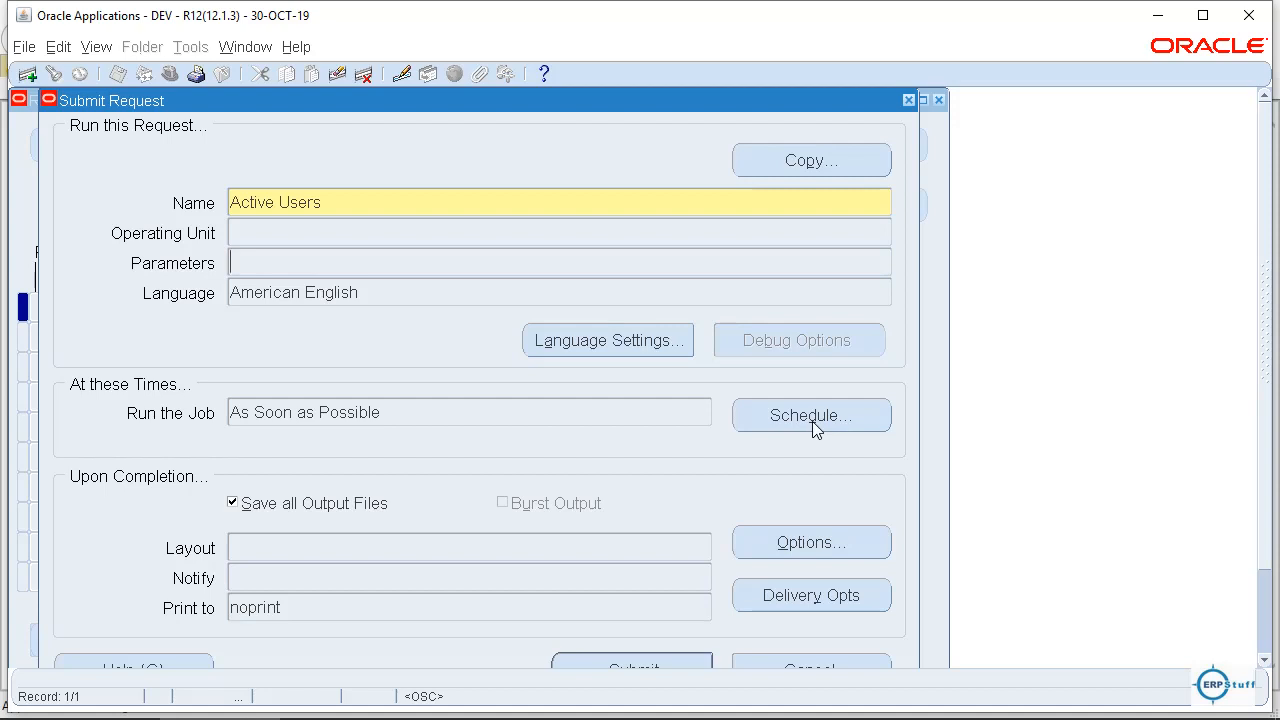
mouse_move(824, 424)
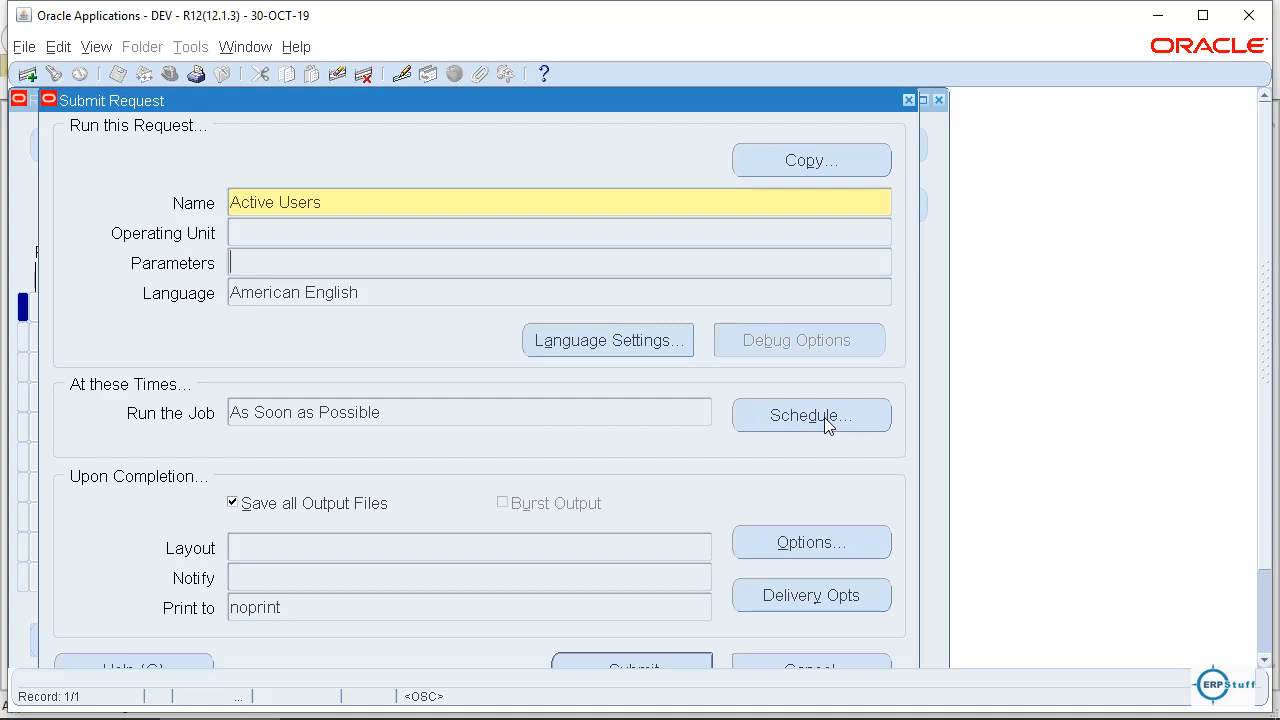
Choose a one-time schedule and confirm the Run At date 04-OCT-2019 19:40:44 in the calendar.
left_click(812, 414)
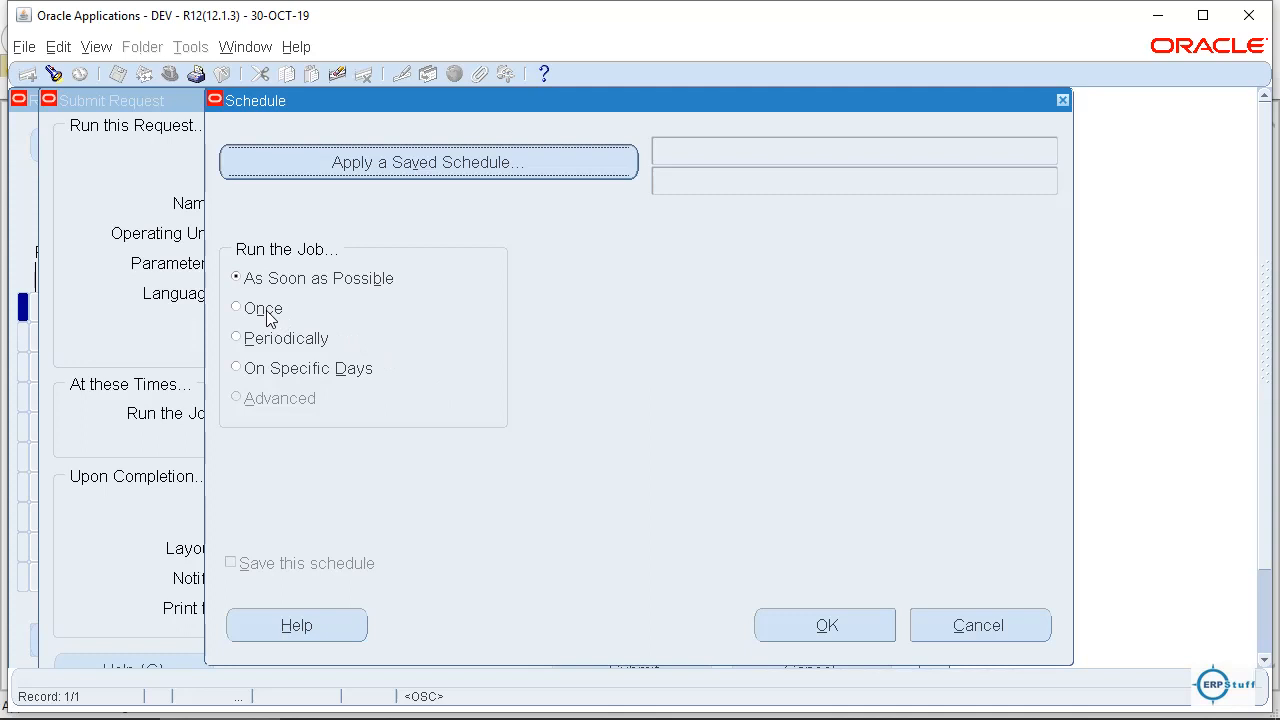
left_click(236, 308)
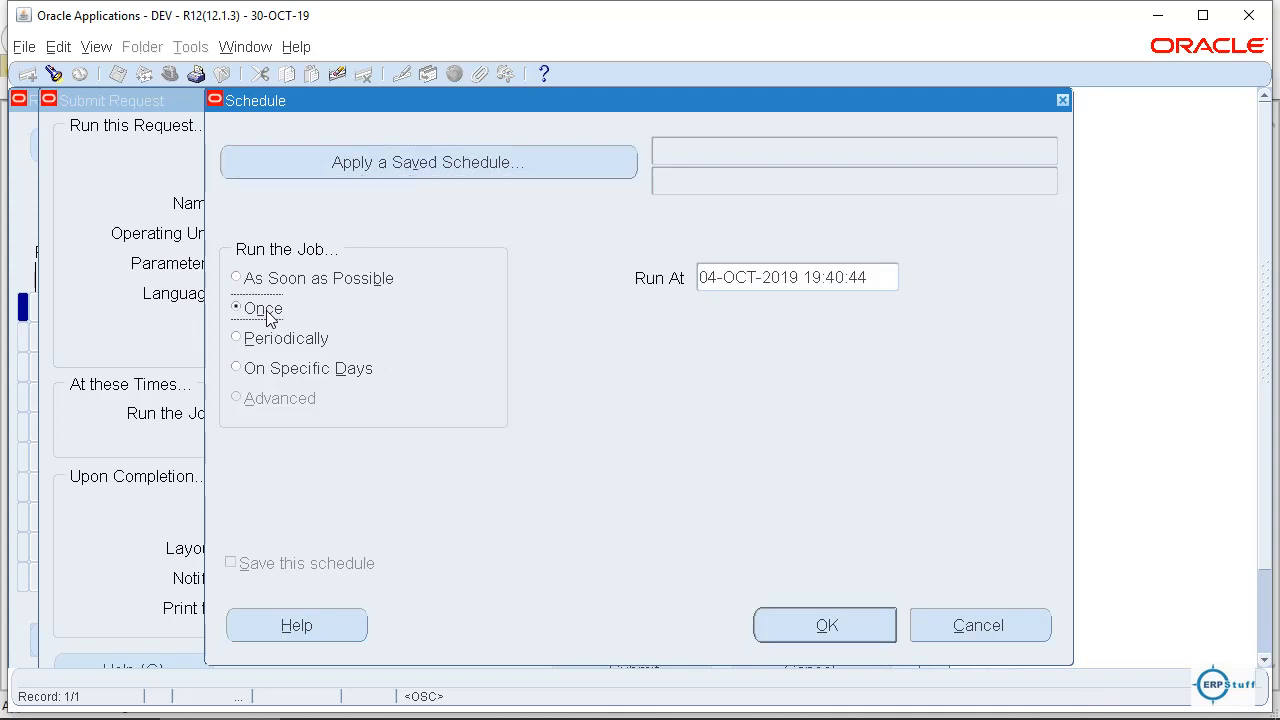
mouse_move(284, 332)
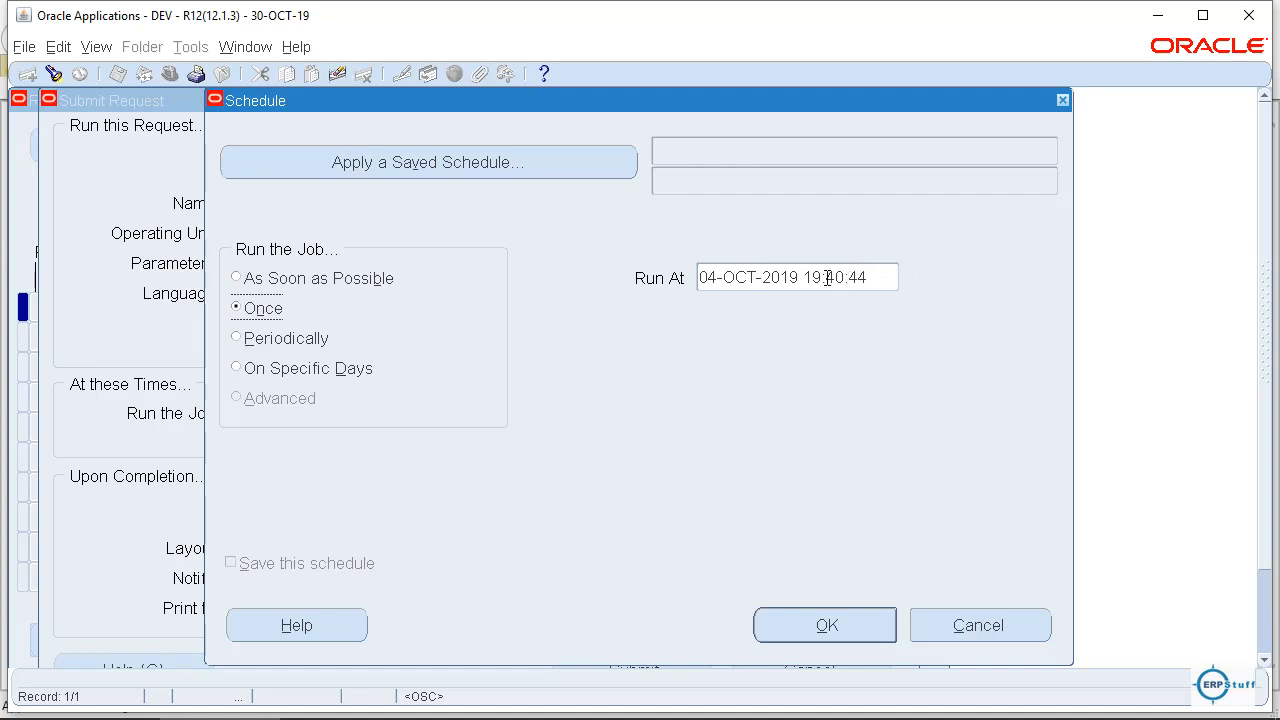
left_click(792, 276)
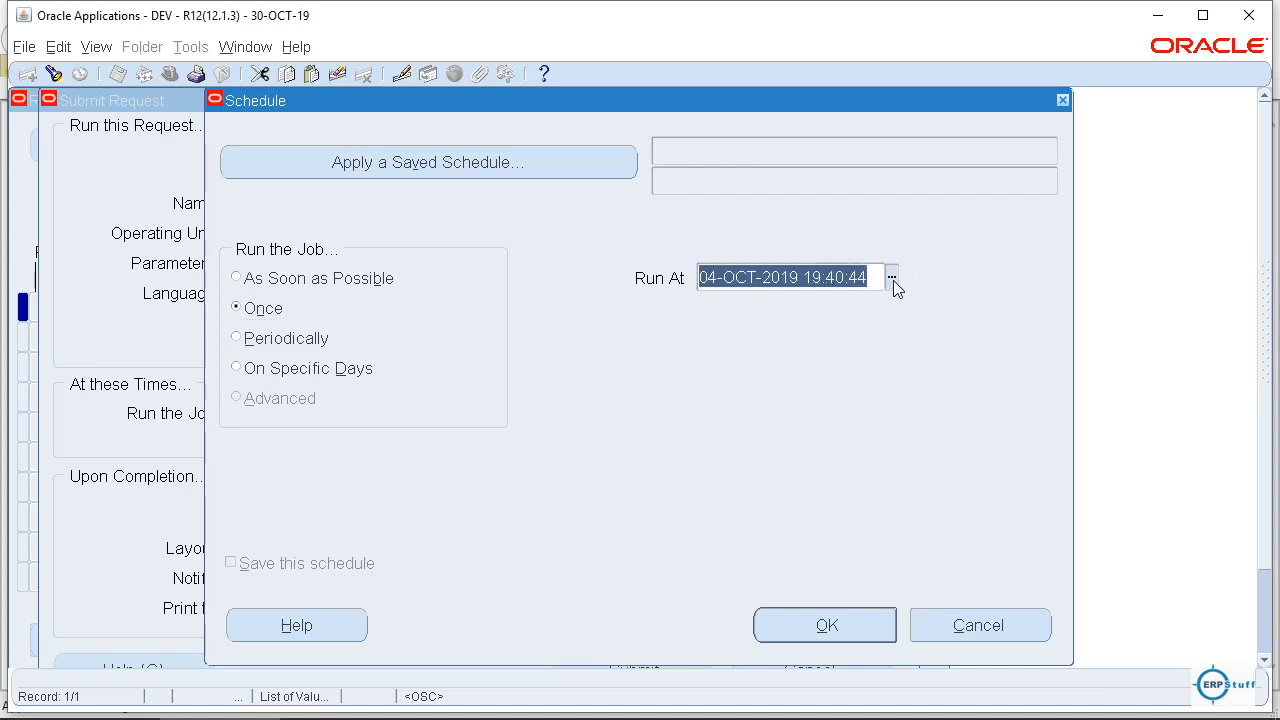
left_click(890, 276)
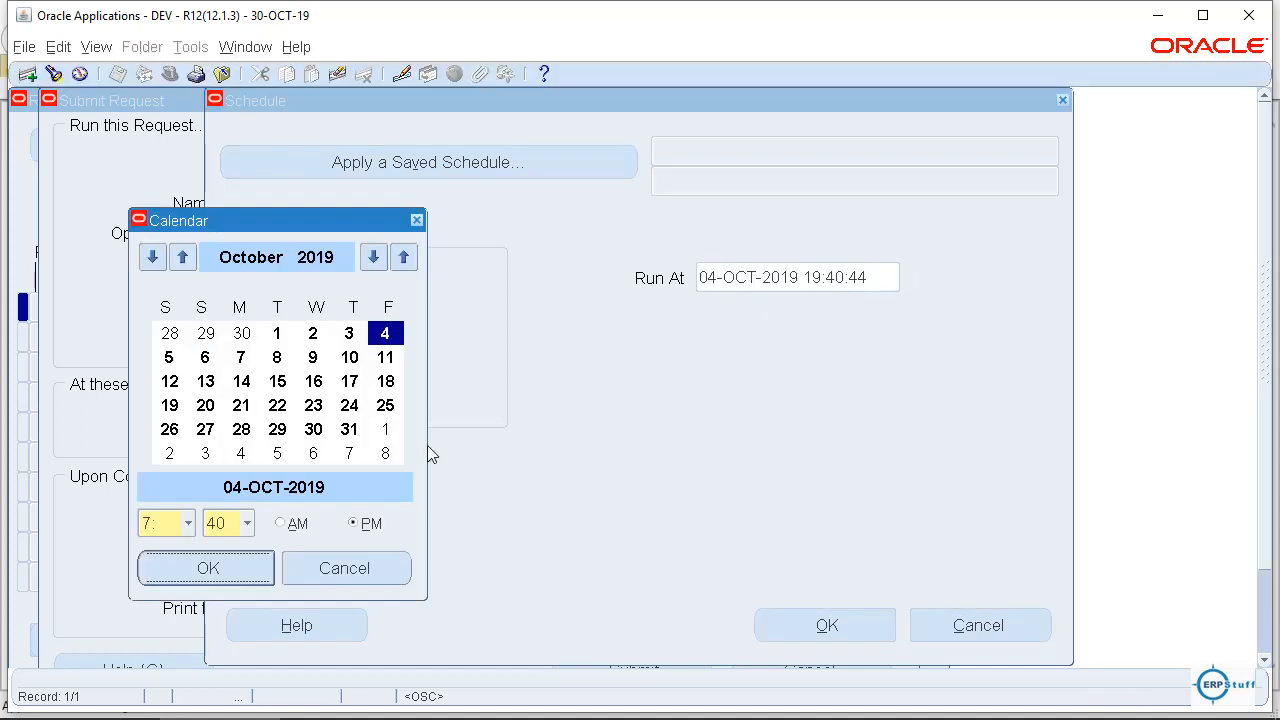
left_click(188, 524)
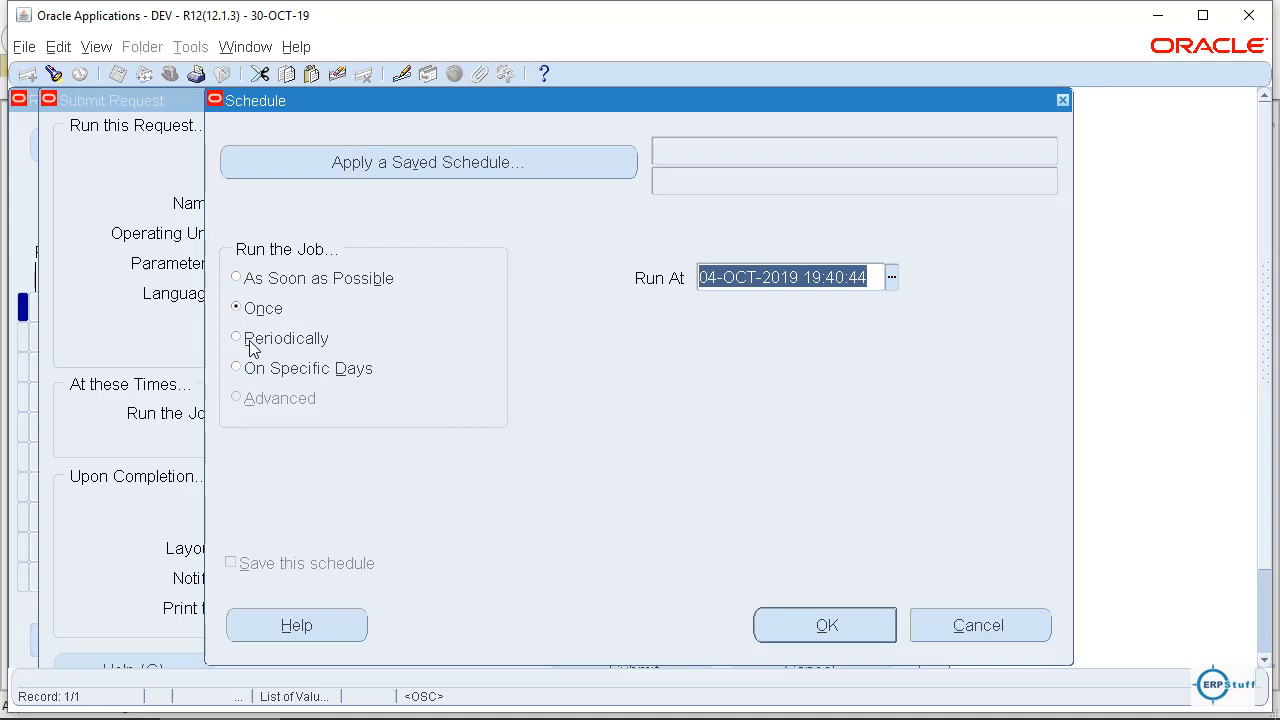
left_click(236, 336)
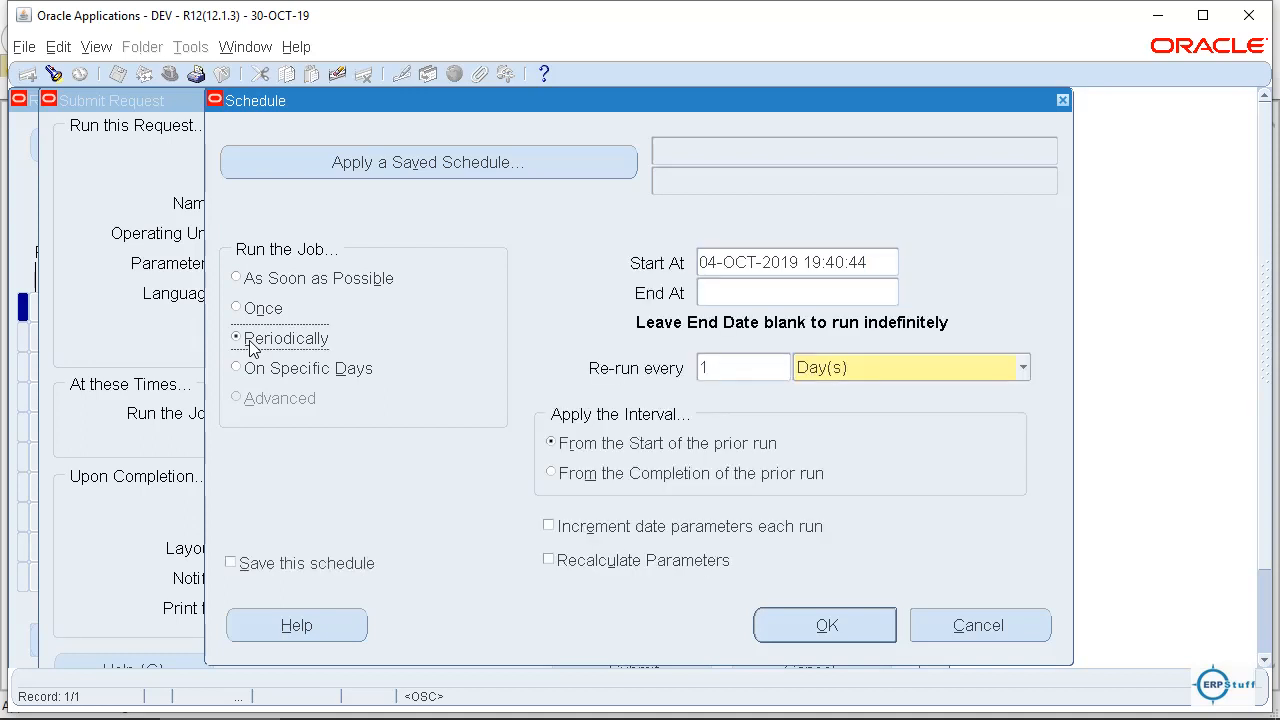
mouse_move(292, 348)
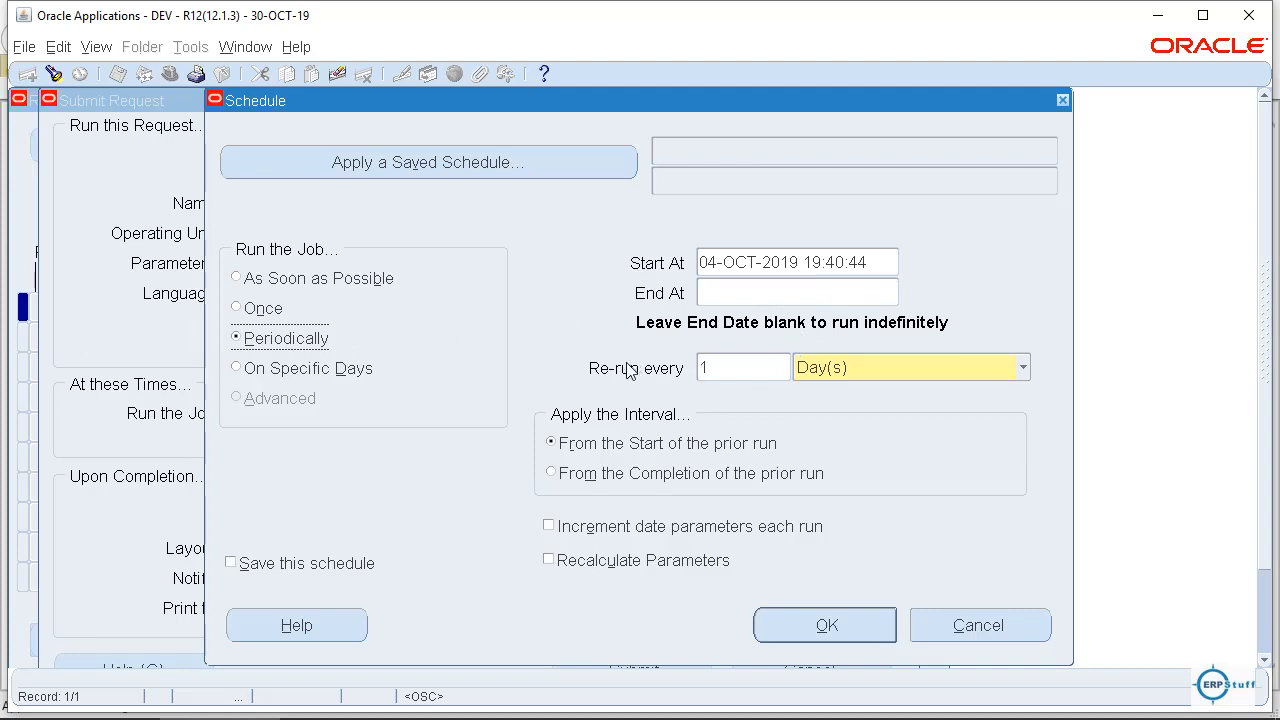
left_click(742, 368)
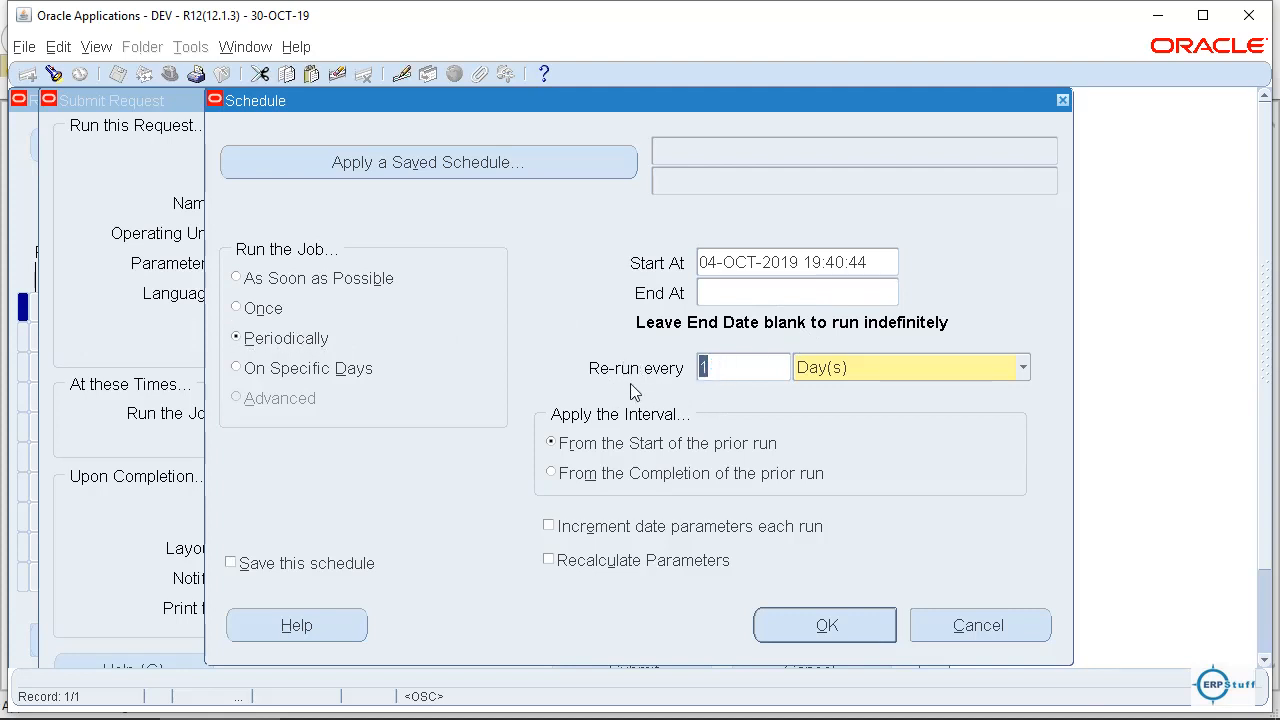
mouse_move(868, 372)
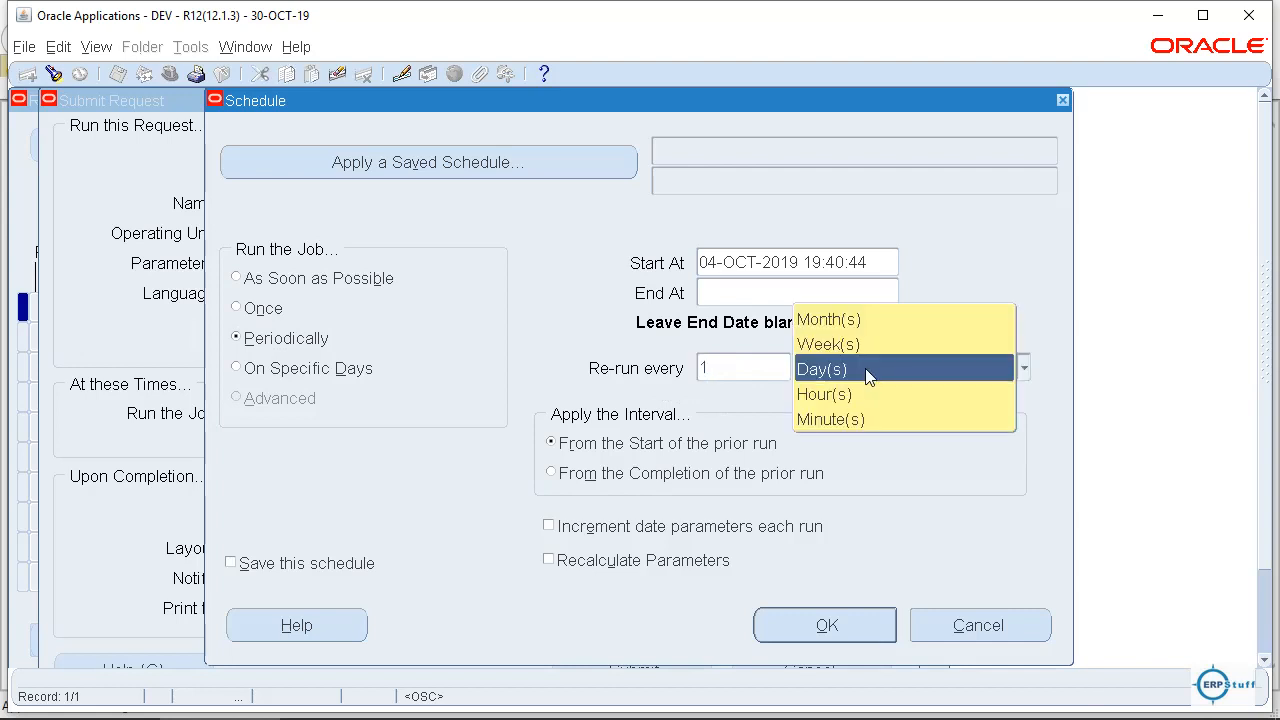
mouse_move(828, 344)
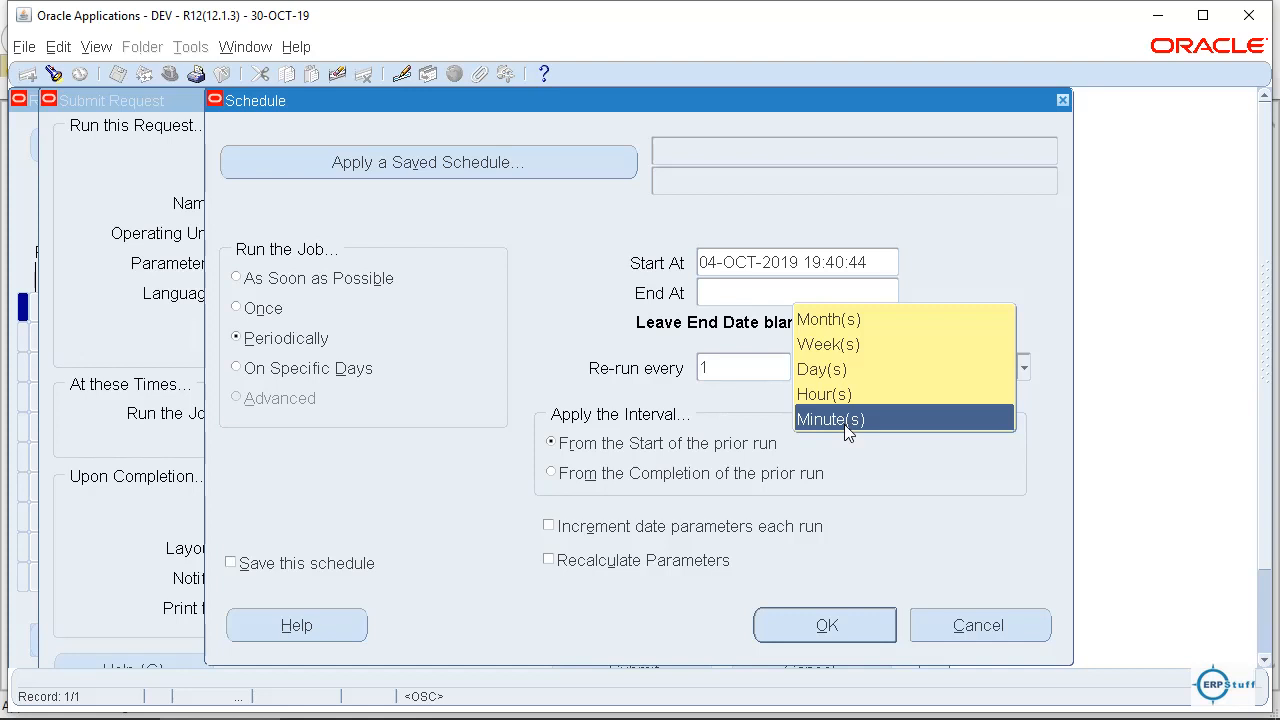
mouse_move(556, 332)
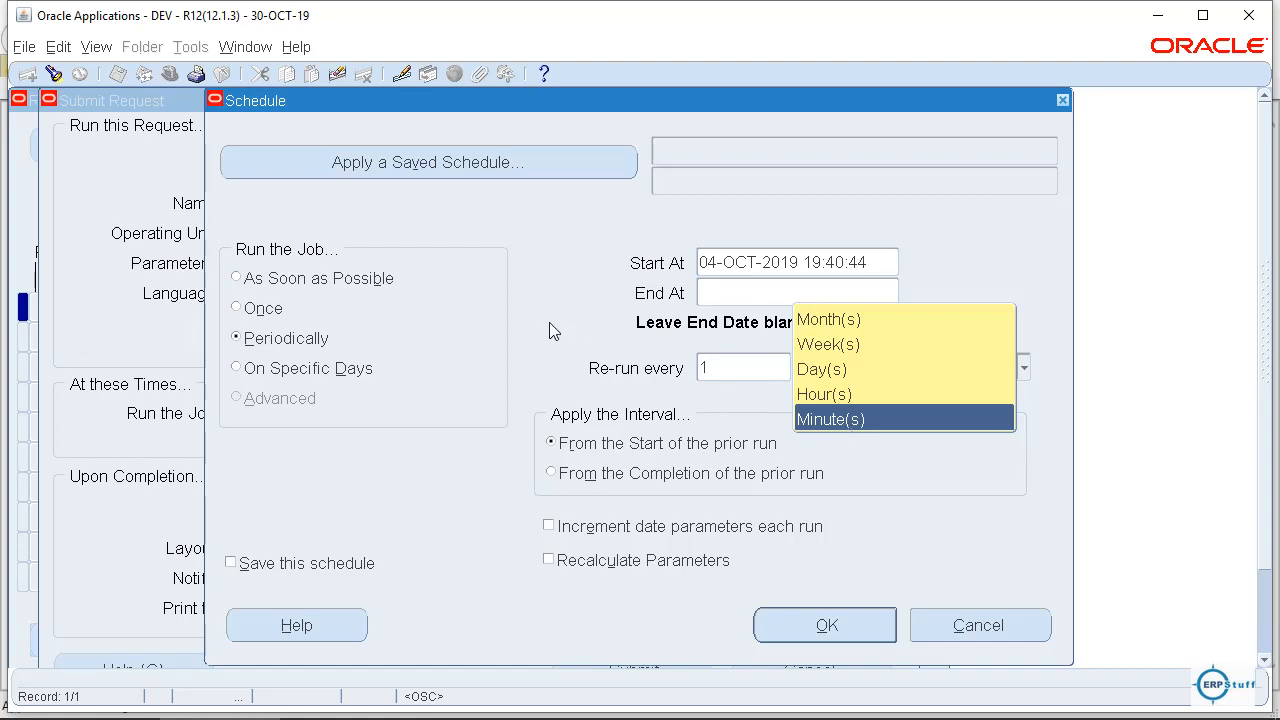
left_click(822, 368)
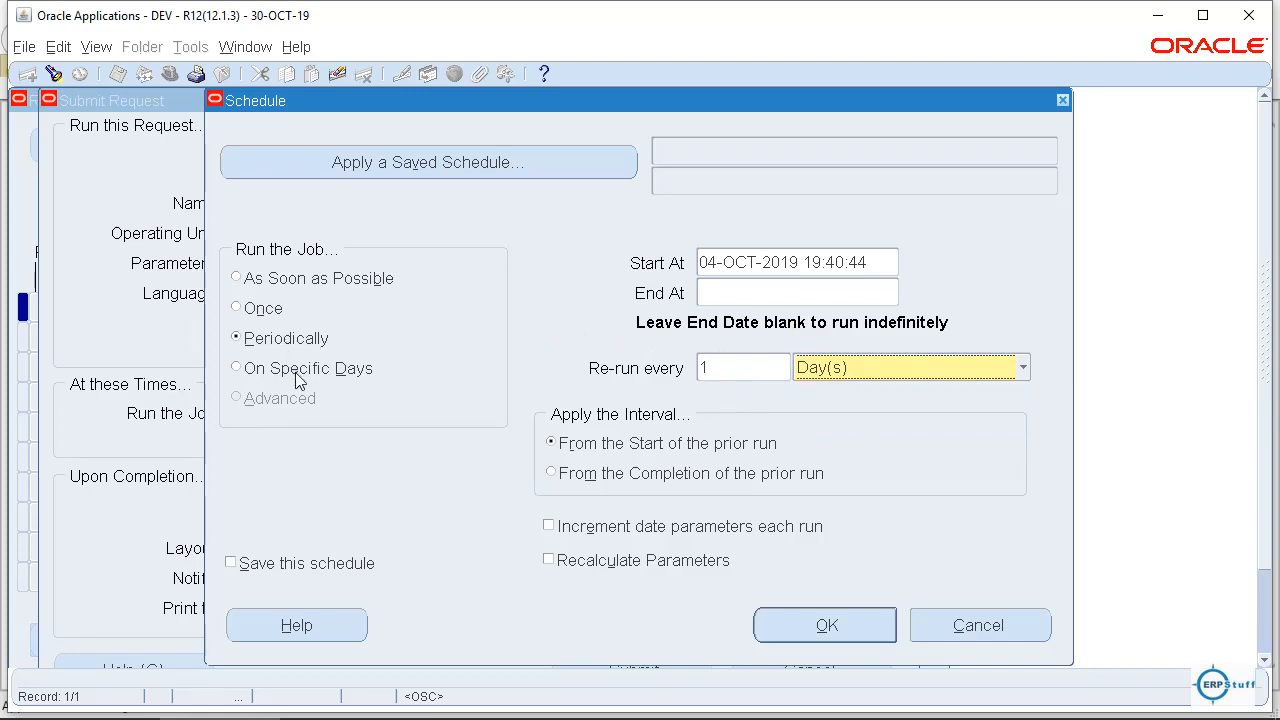
mouse_move(578, 370)
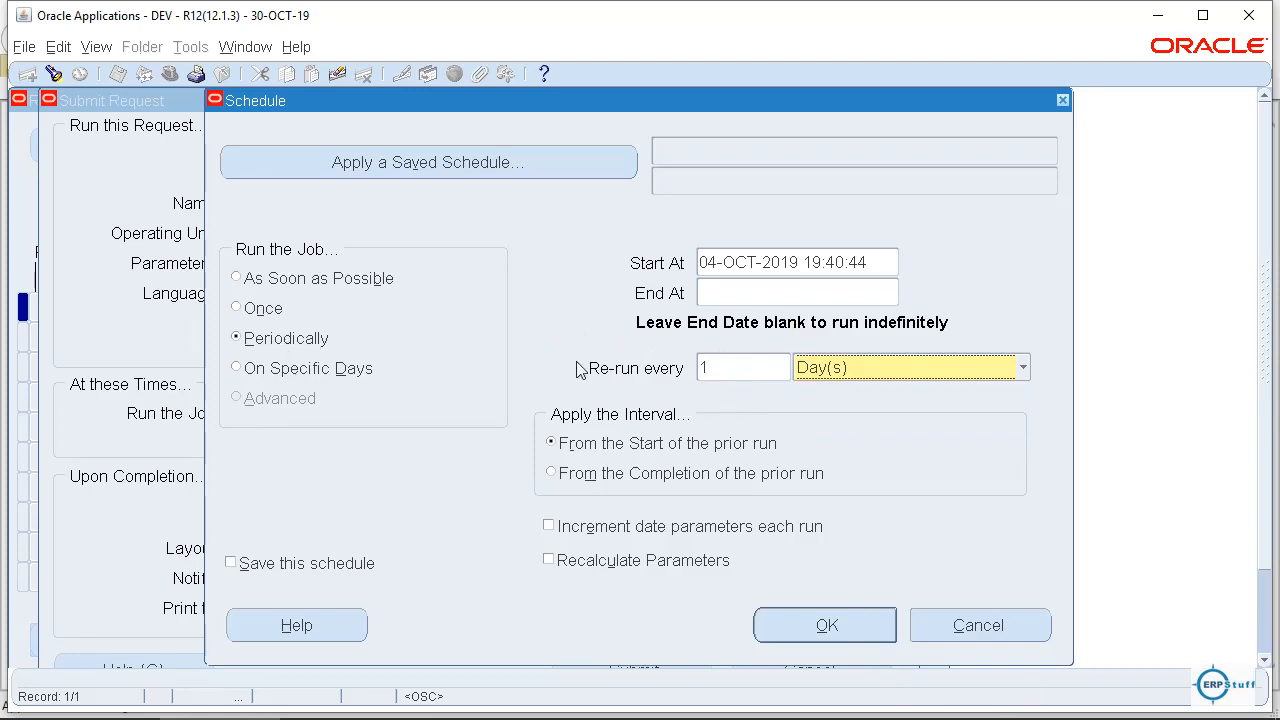
mouse_move(290, 384)
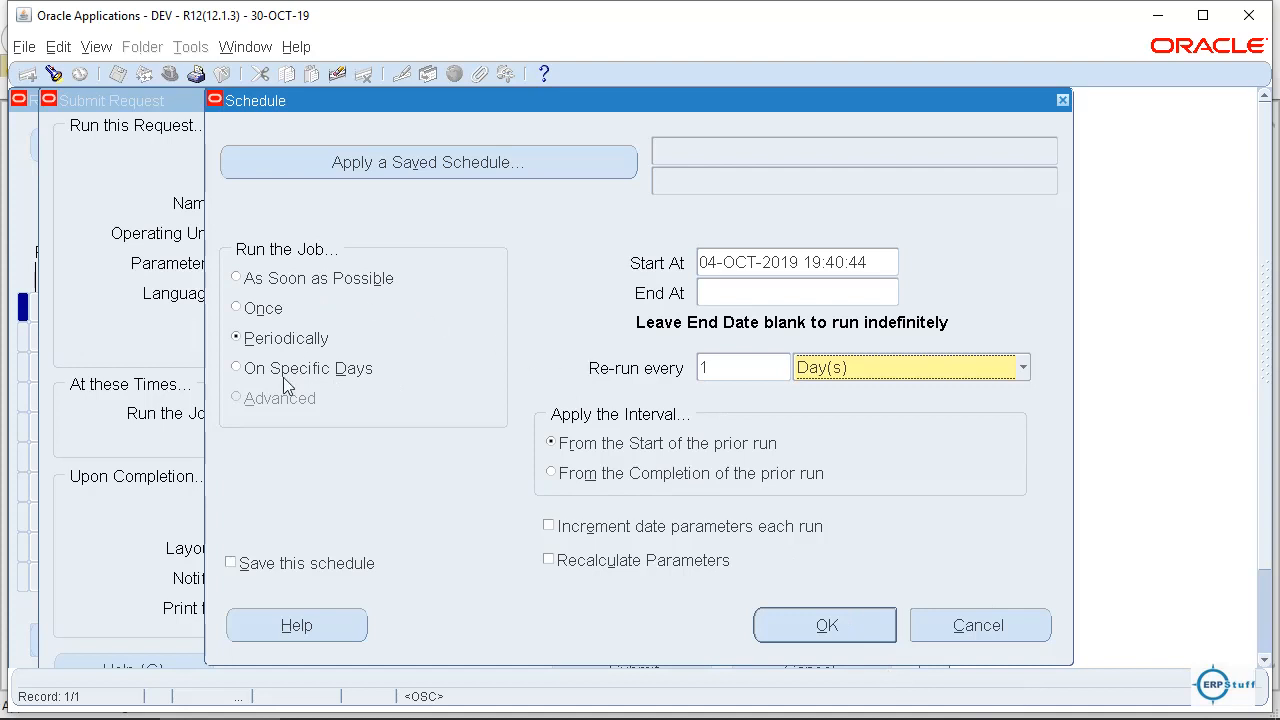
mouse_move(316, 382)
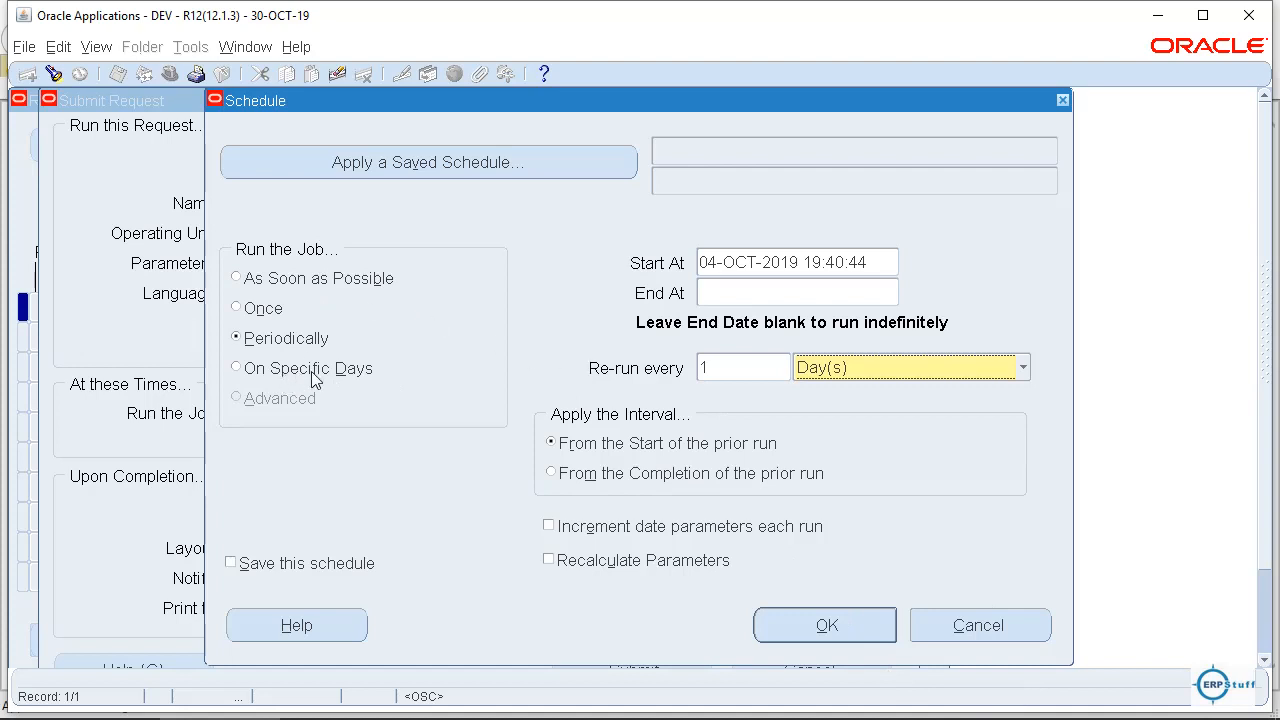
Switch to On Specific Days and mark the 7th, 14th, 21st and last day, toggling the 28th off.
left_click(236, 368)
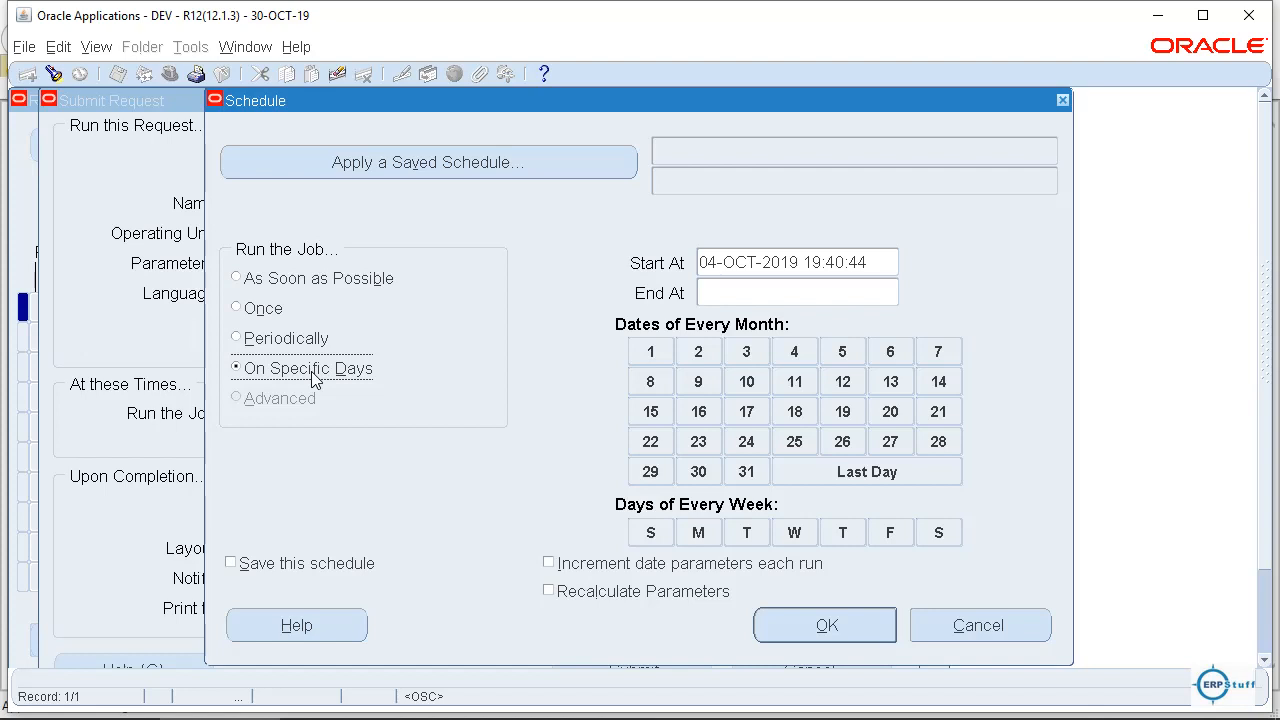
mouse_move(1056, 316)
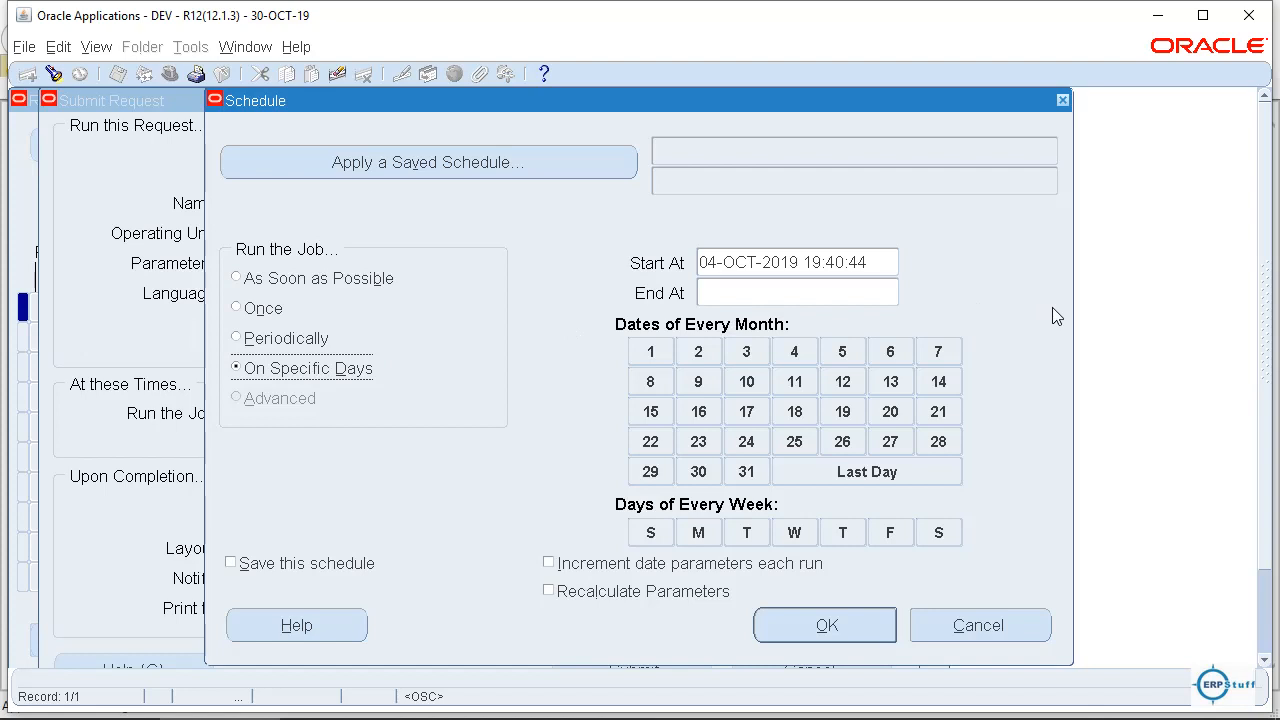
left_click(866, 472)
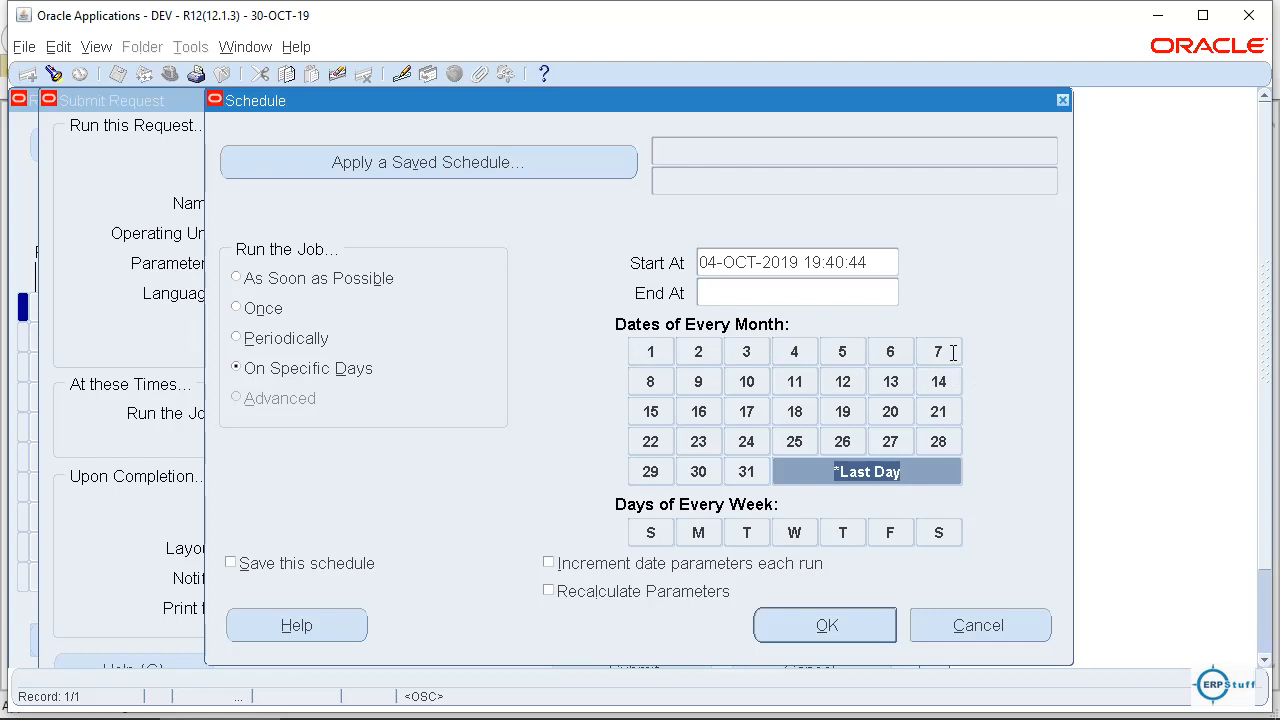
left_click(938, 380)
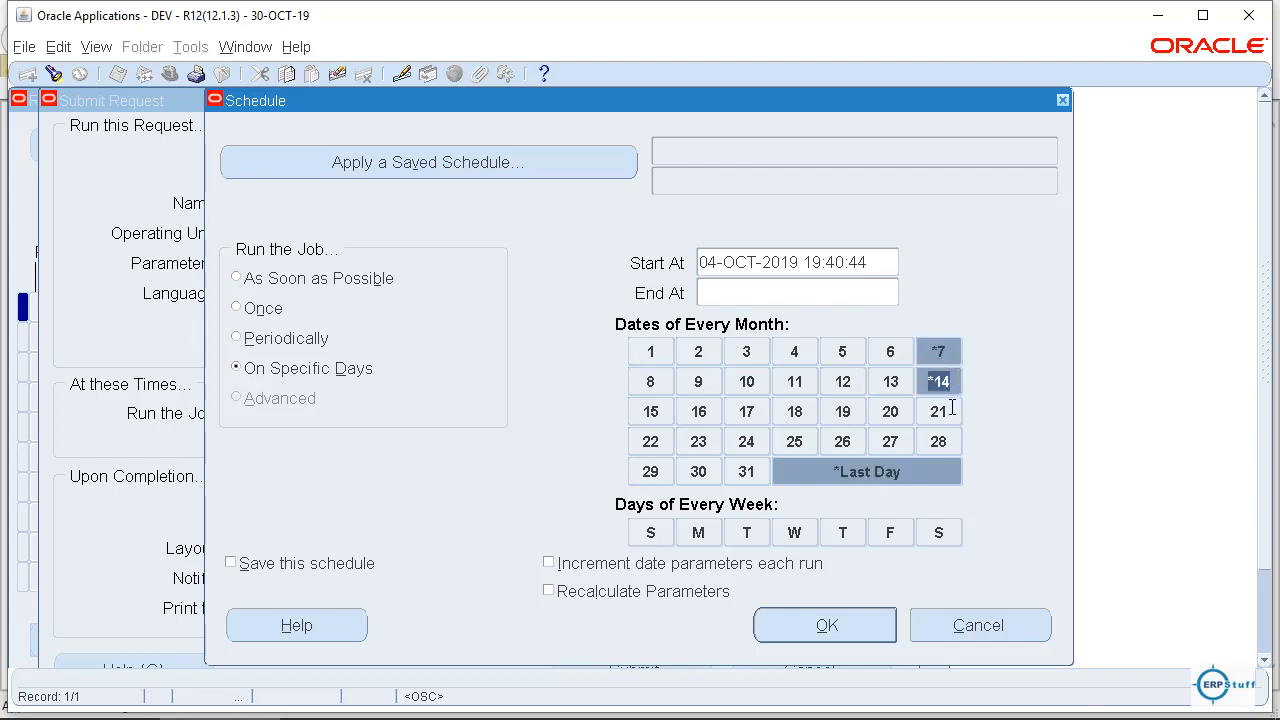
left_click(938, 412)
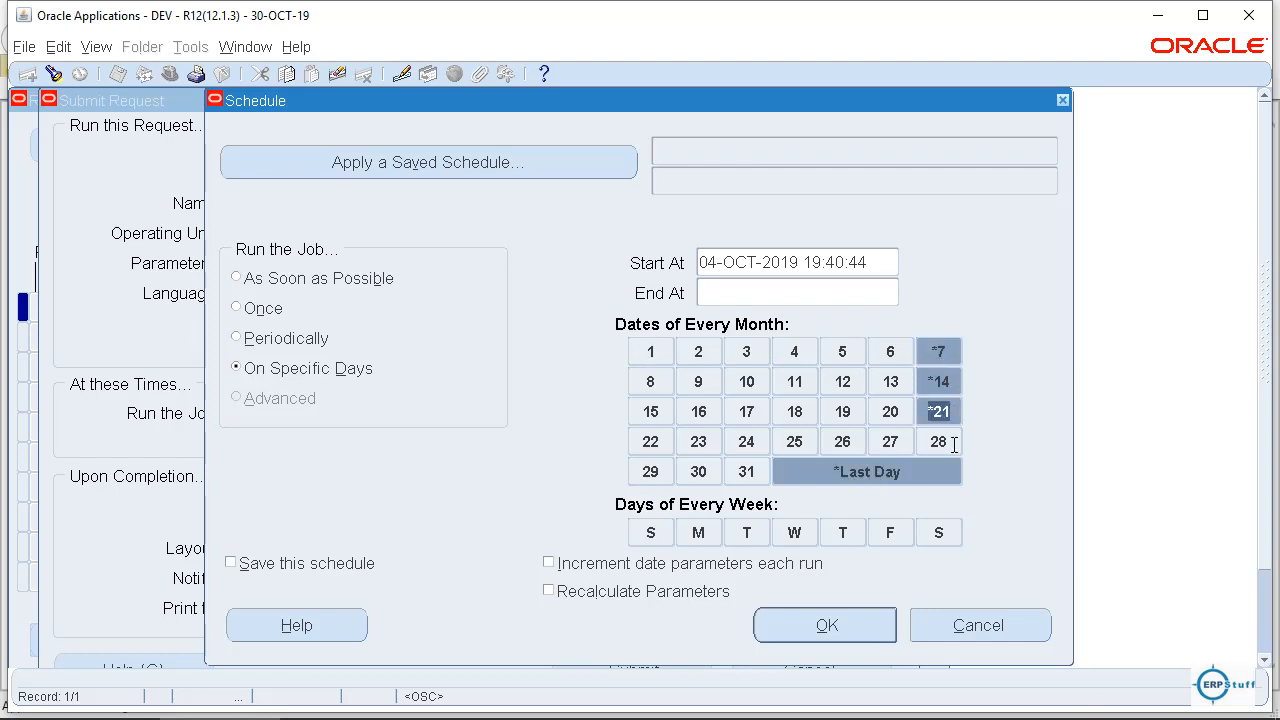
left_click(938, 442)
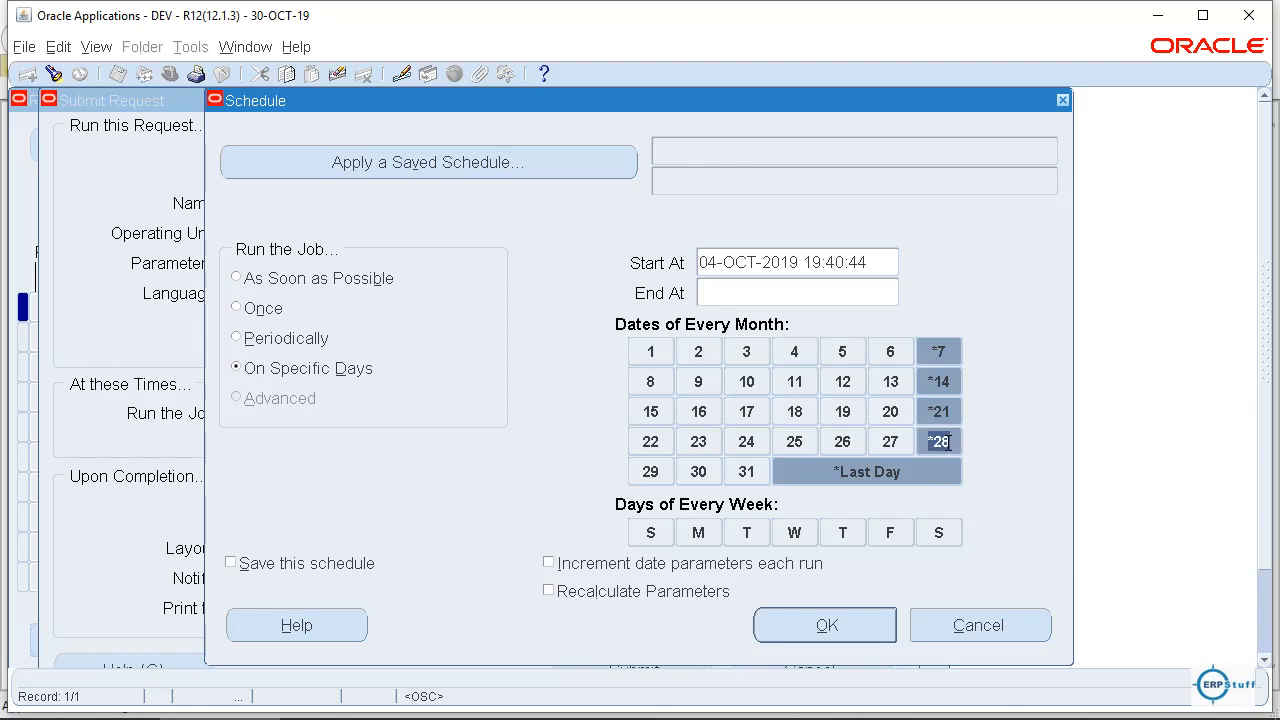
left_click(938, 442)
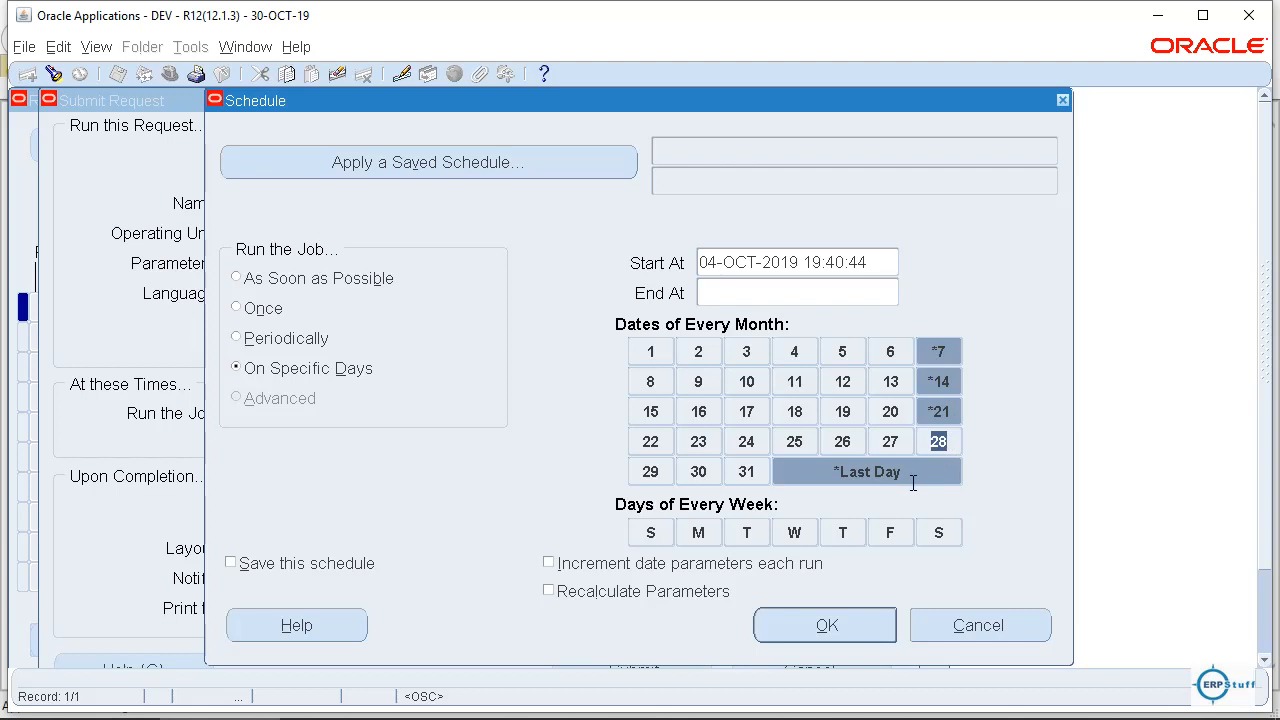
left_click(790, 262)
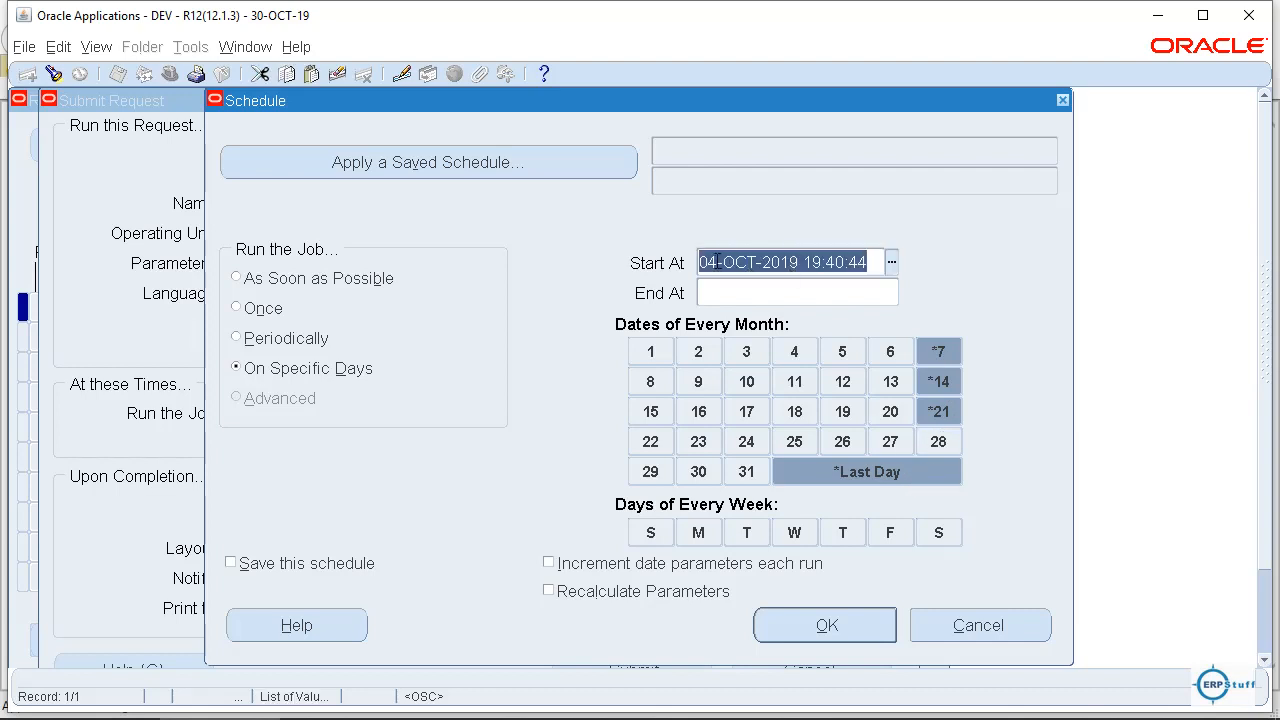
Add every Sunday to the run days, then cancel the schedule back to the request form.
left_click(824, 262)
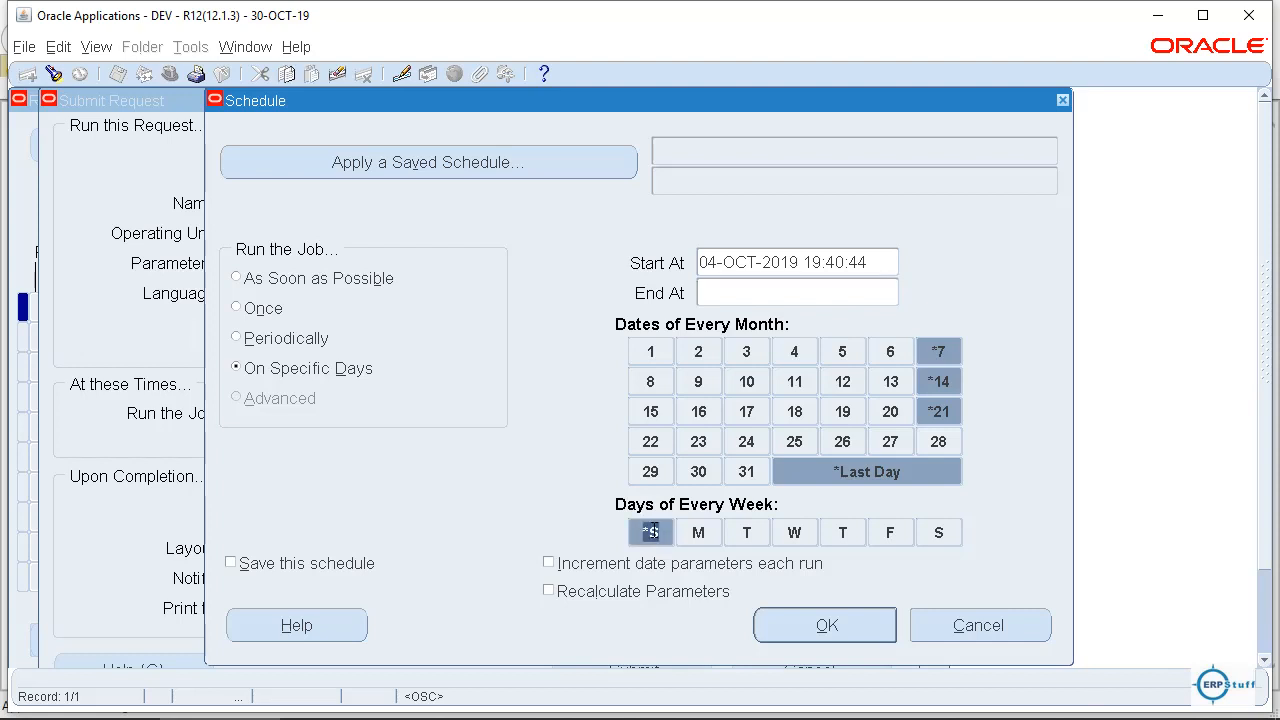
left_click(784, 262)
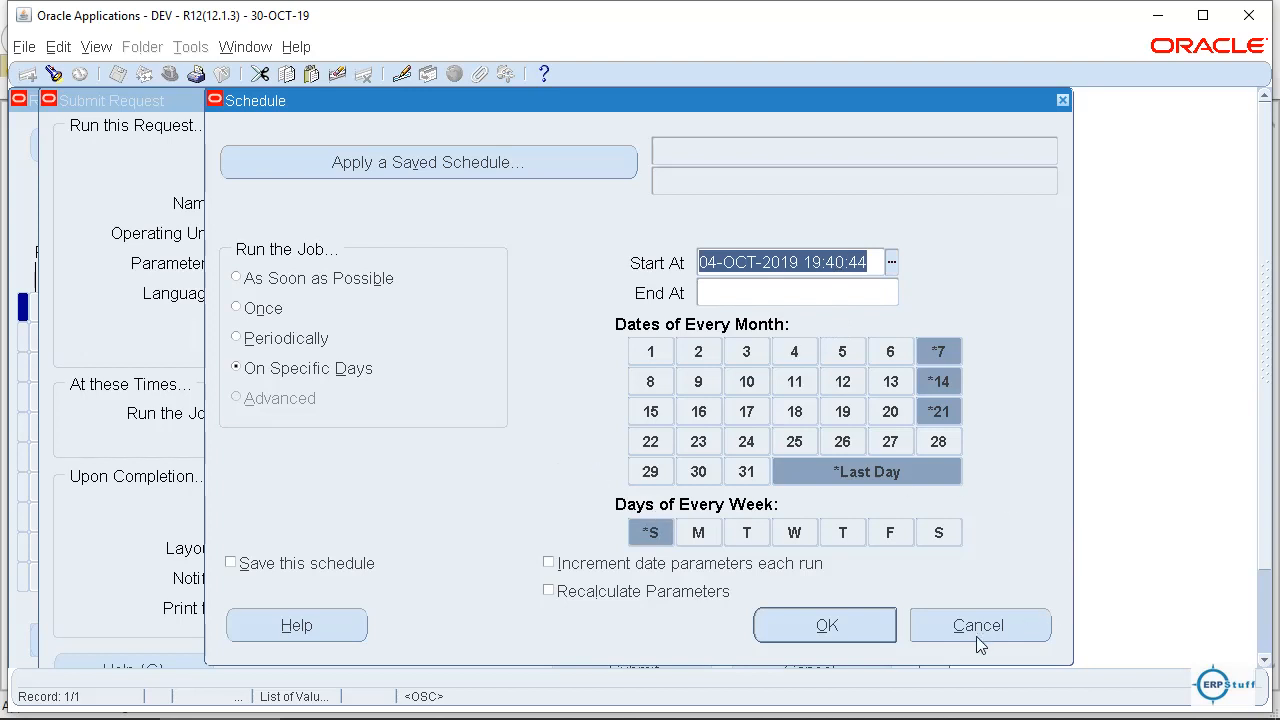
left_click(980, 624)
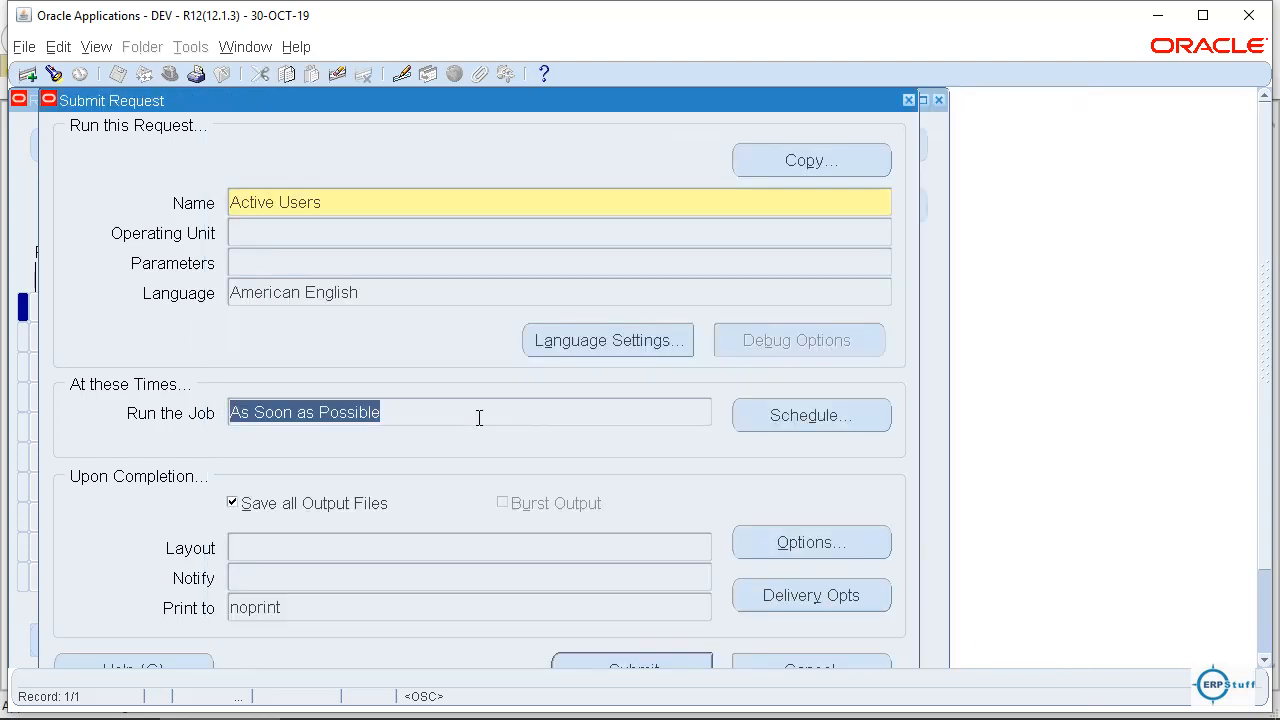
mouse_move(652, 552)
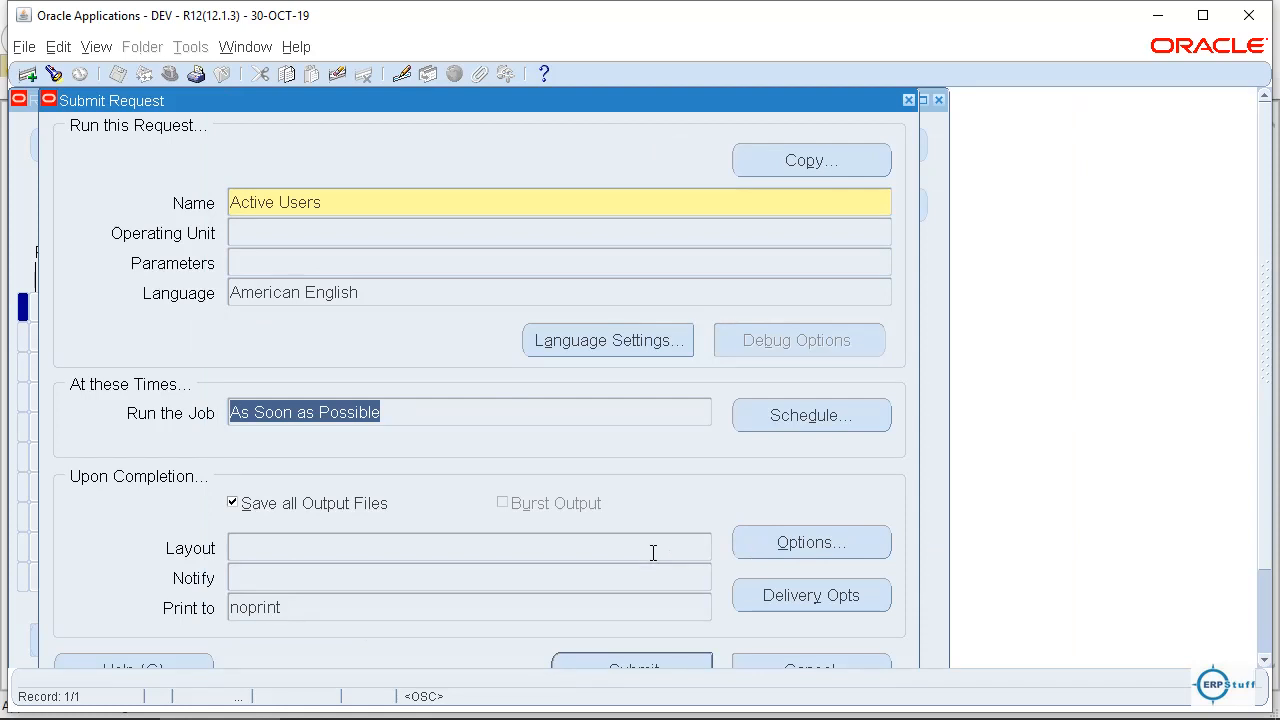
left_click(468, 548)
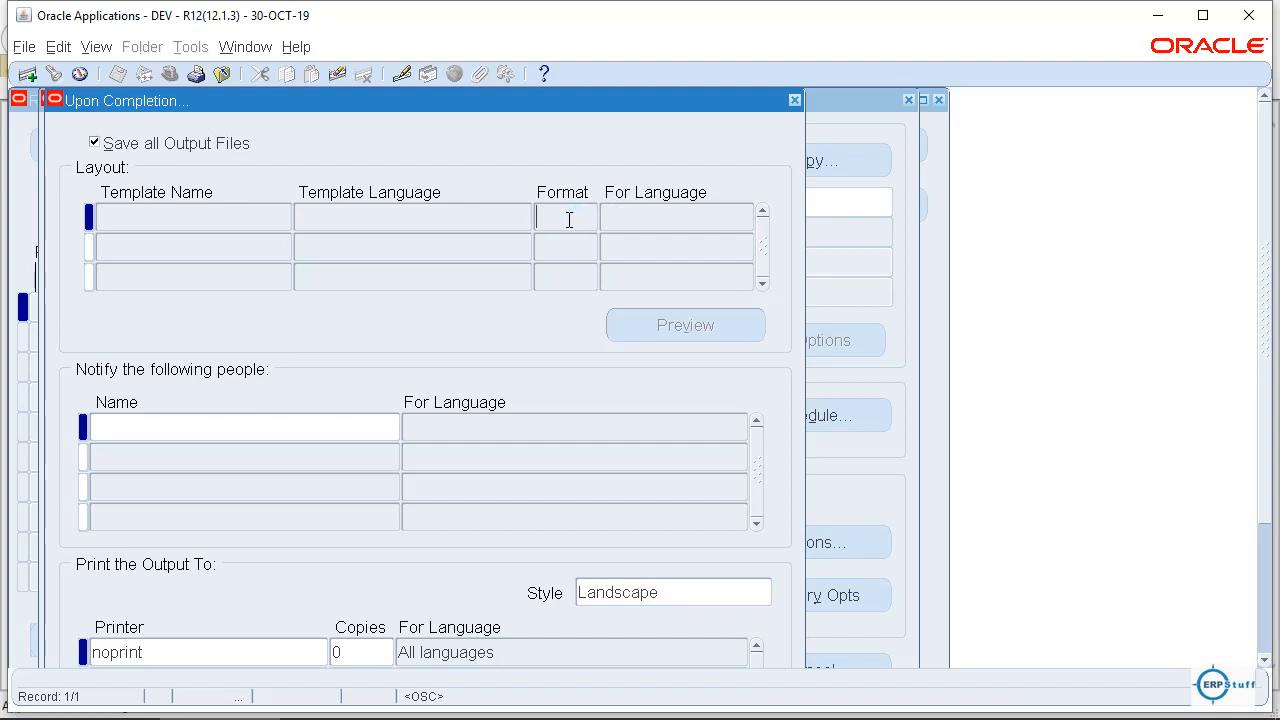
mouse_move(824, 90)
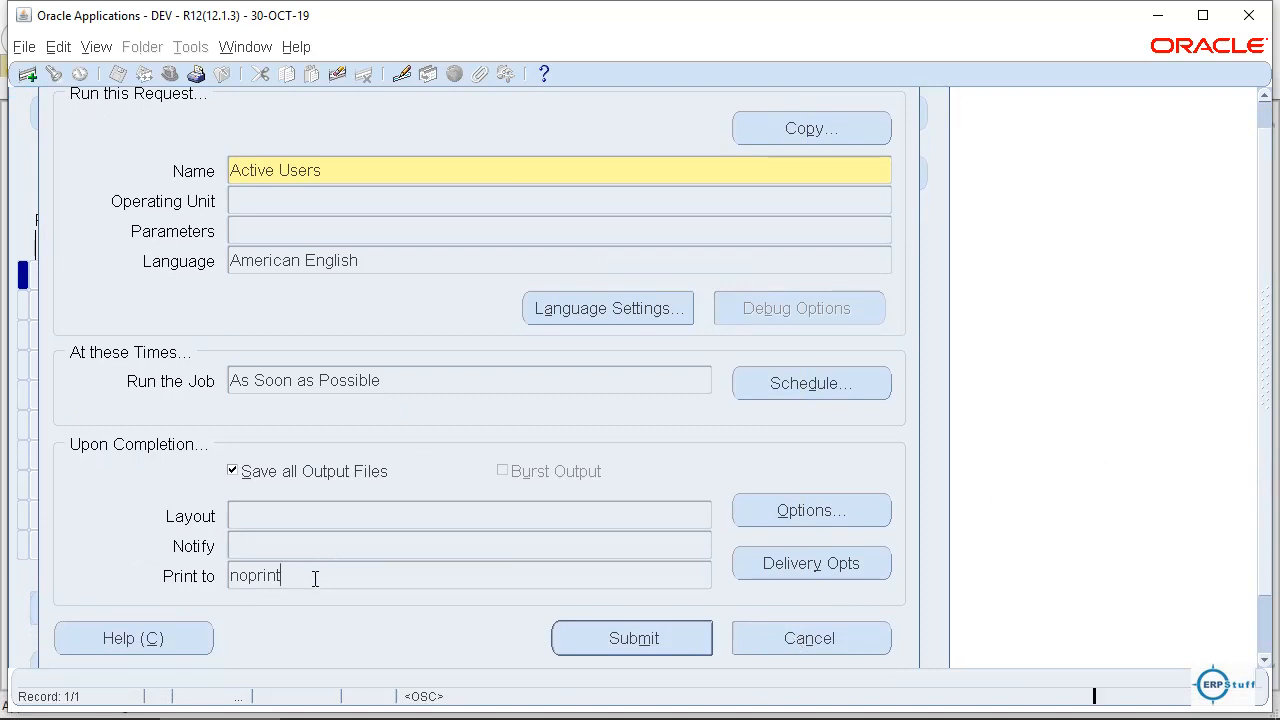
double_click(256, 576)
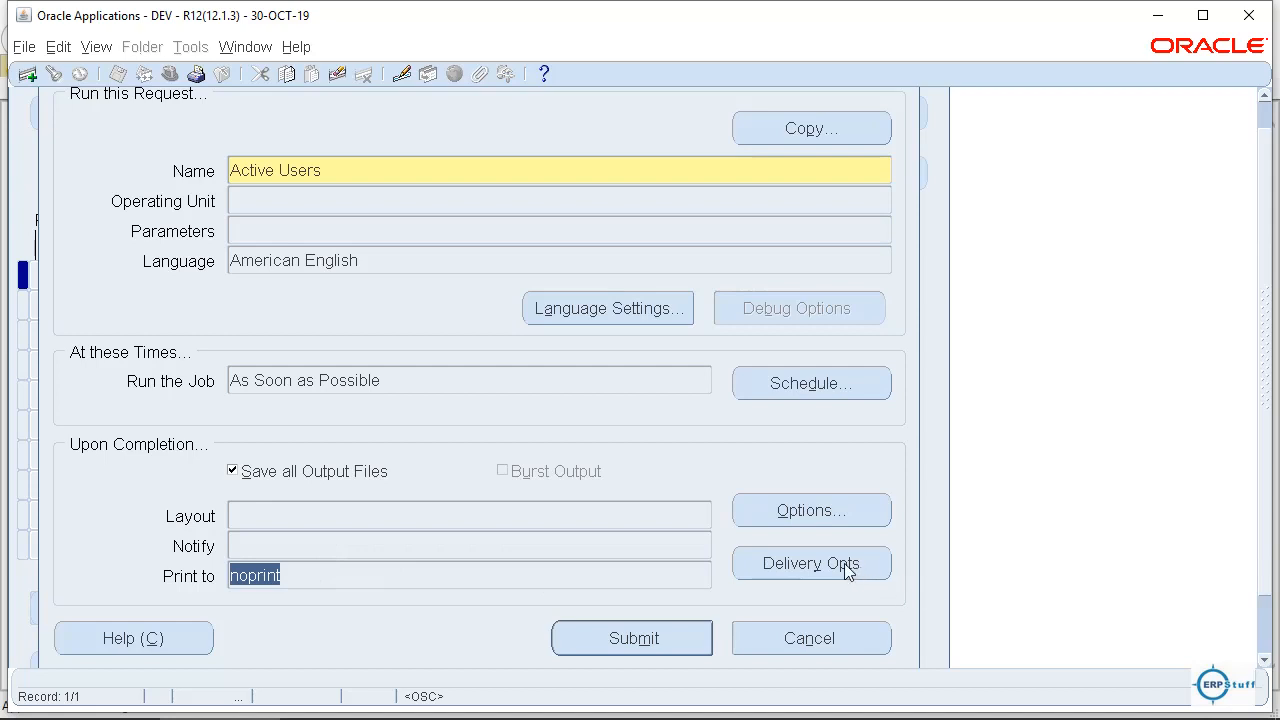
left_click(812, 564)
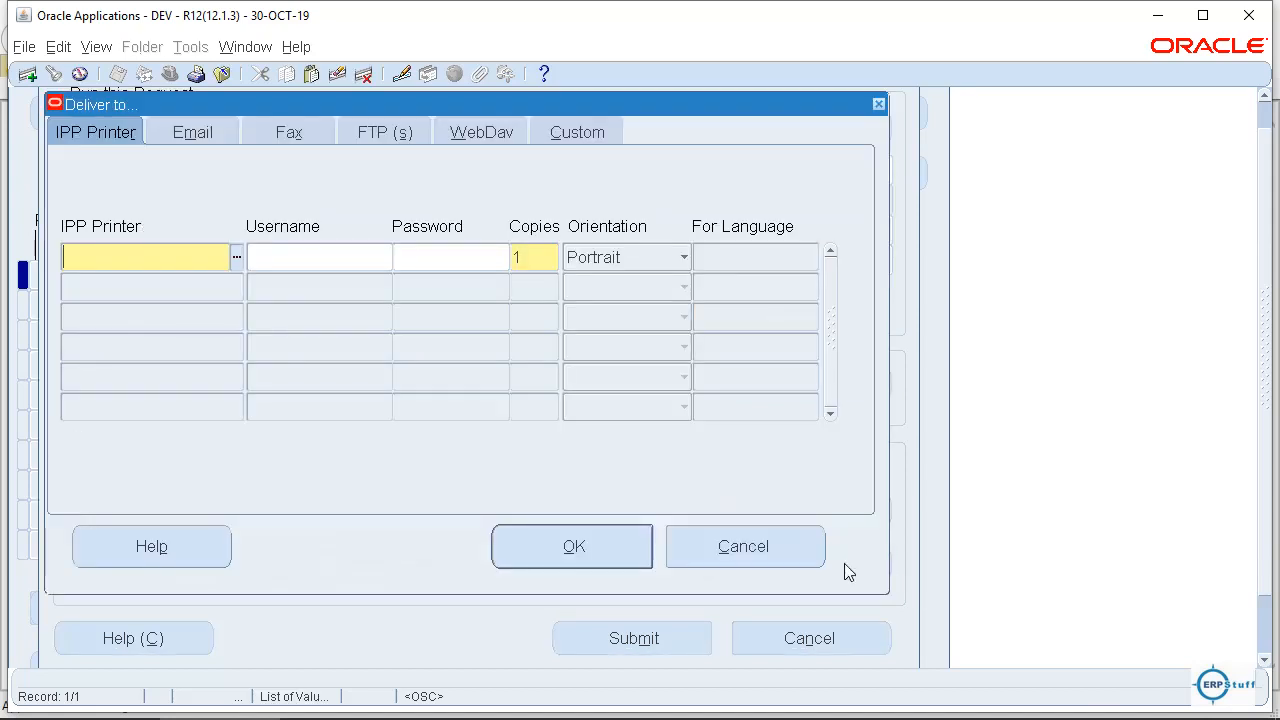
left_click(192, 132)
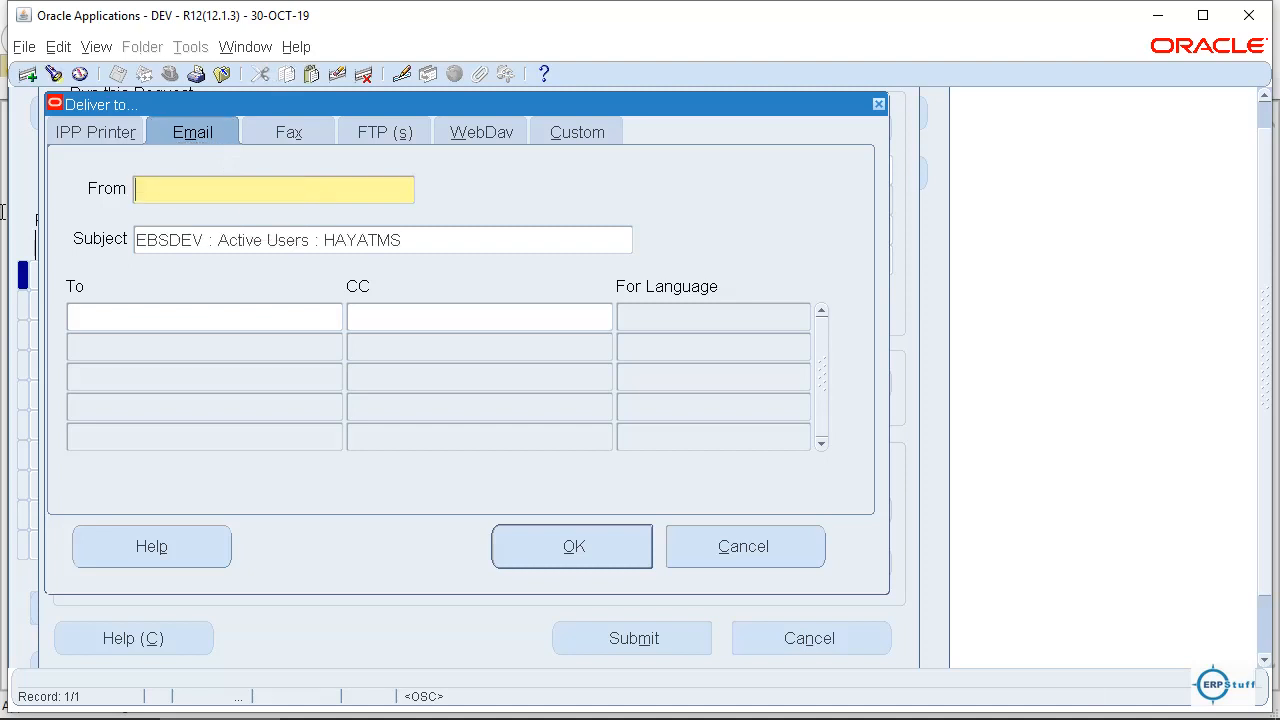
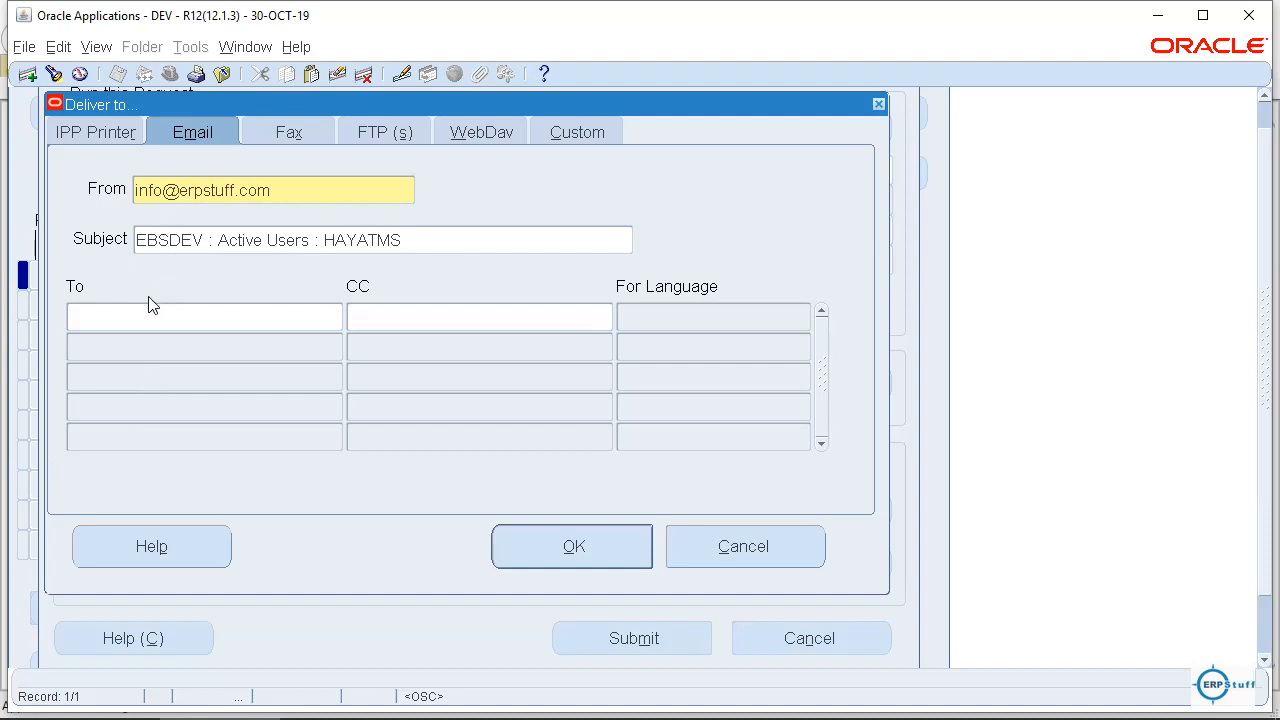
Fill the Subject with 'subject', then cancel the email delivery settings.
left_click(204, 316)
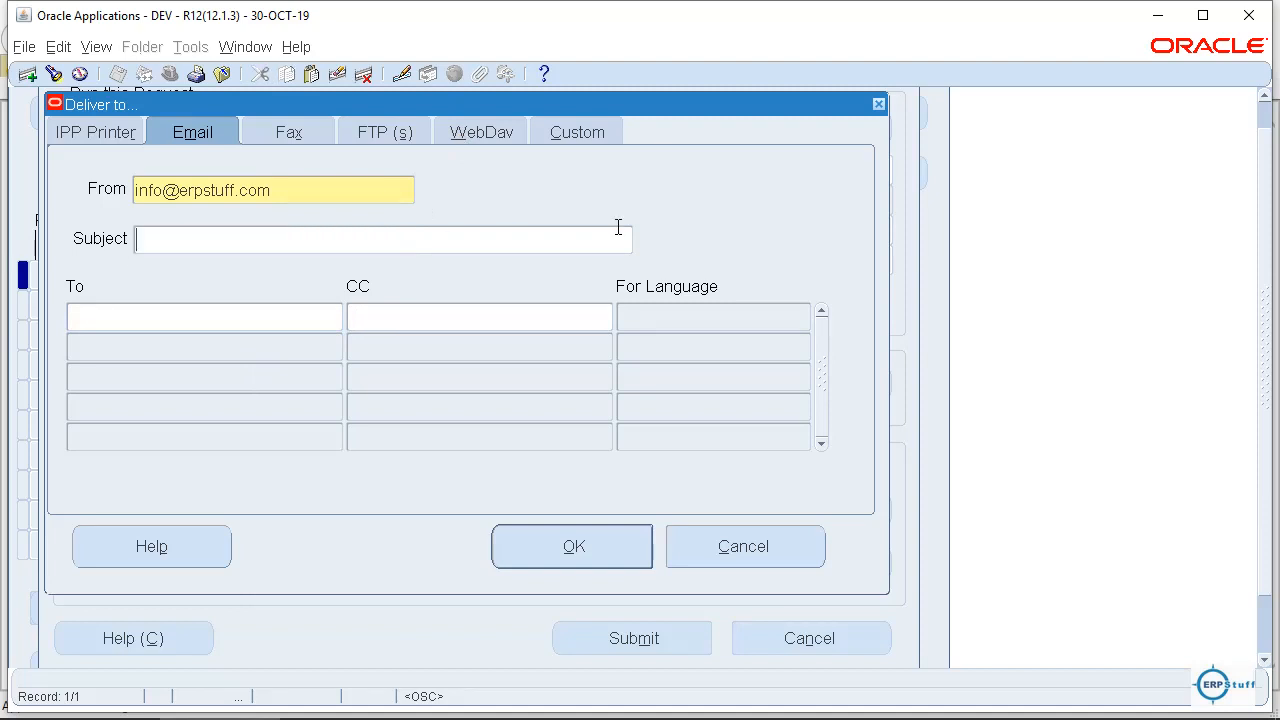
type("subject")
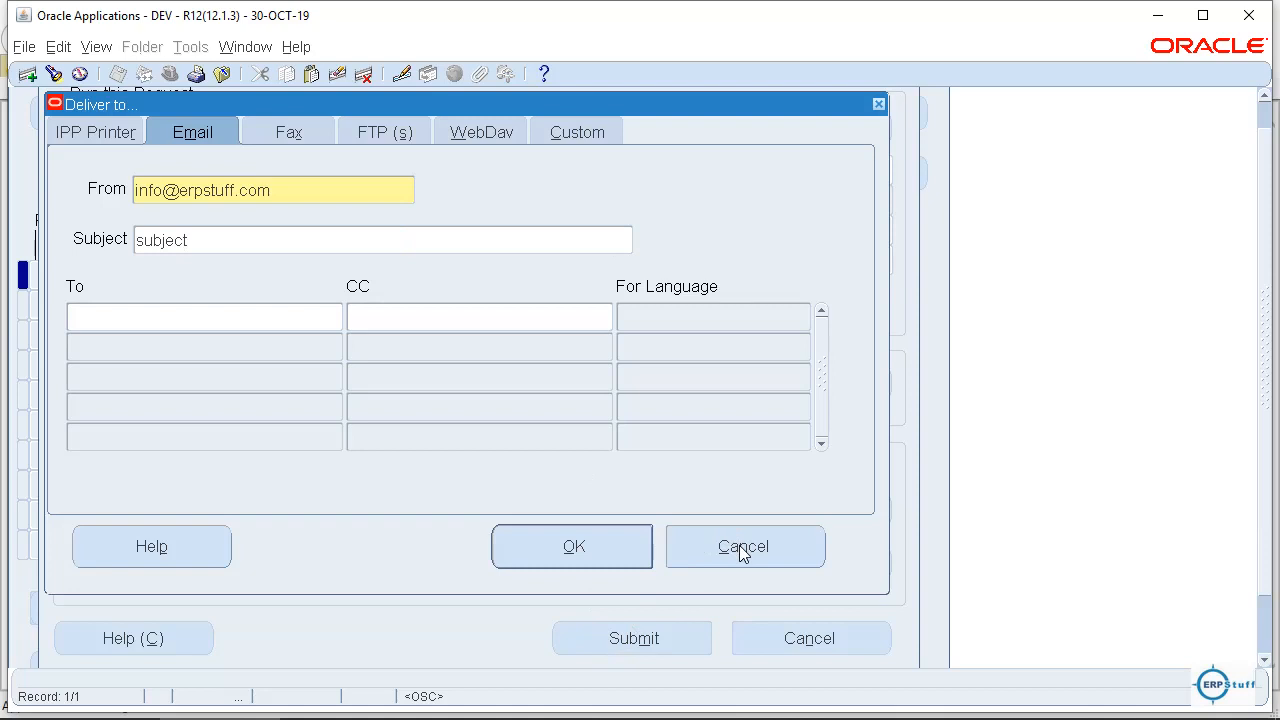
left_click(744, 546)
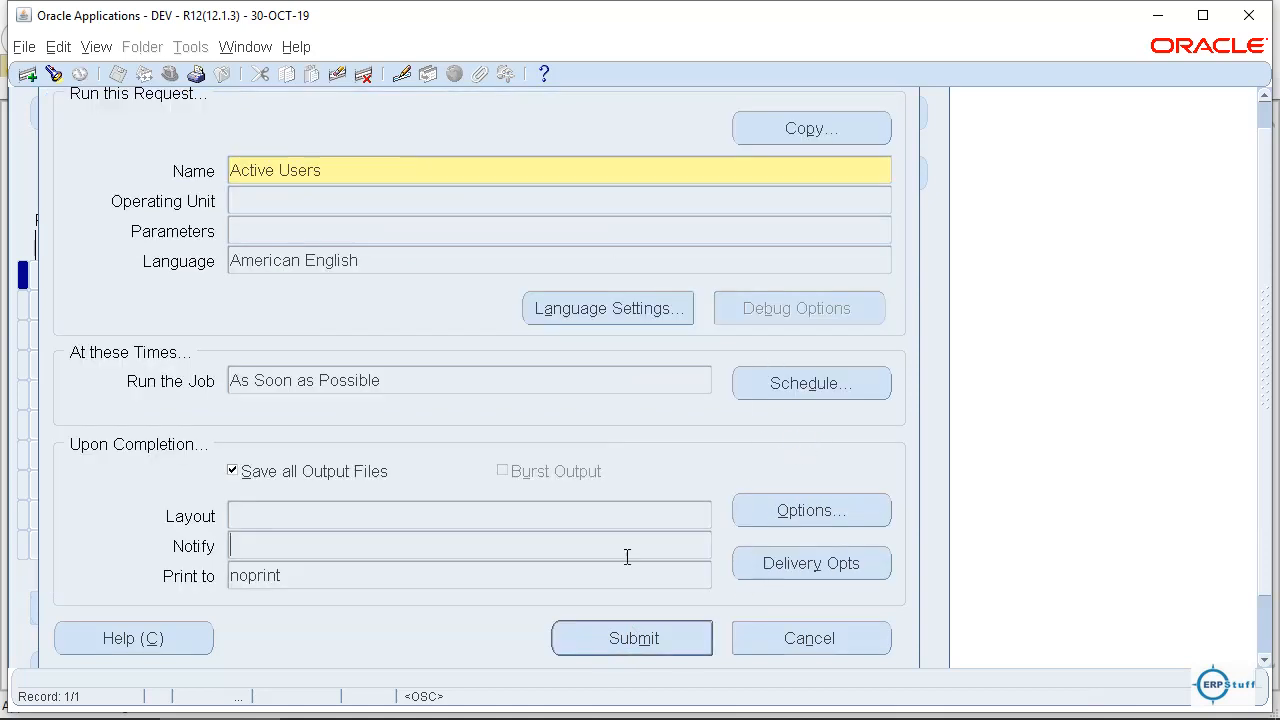
mouse_move(800, 416)
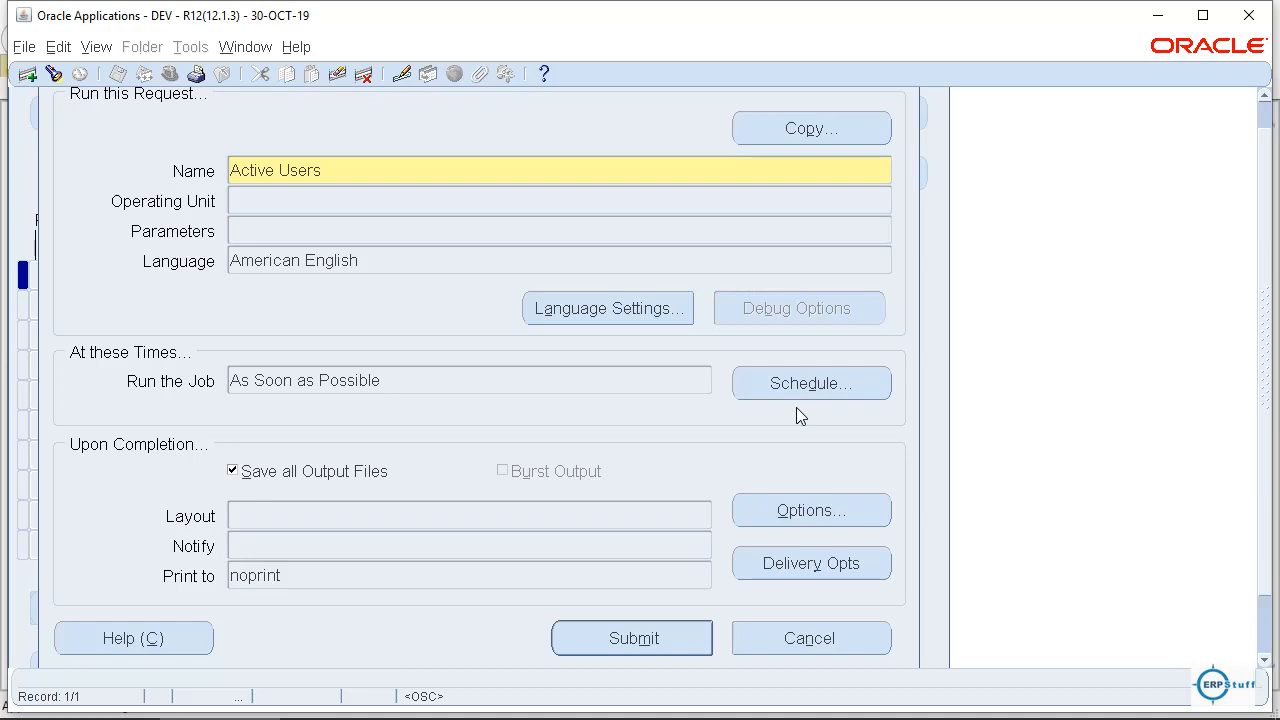
Cancel the Active Users submission and return to the Find Requests window.
left_click(468, 544)
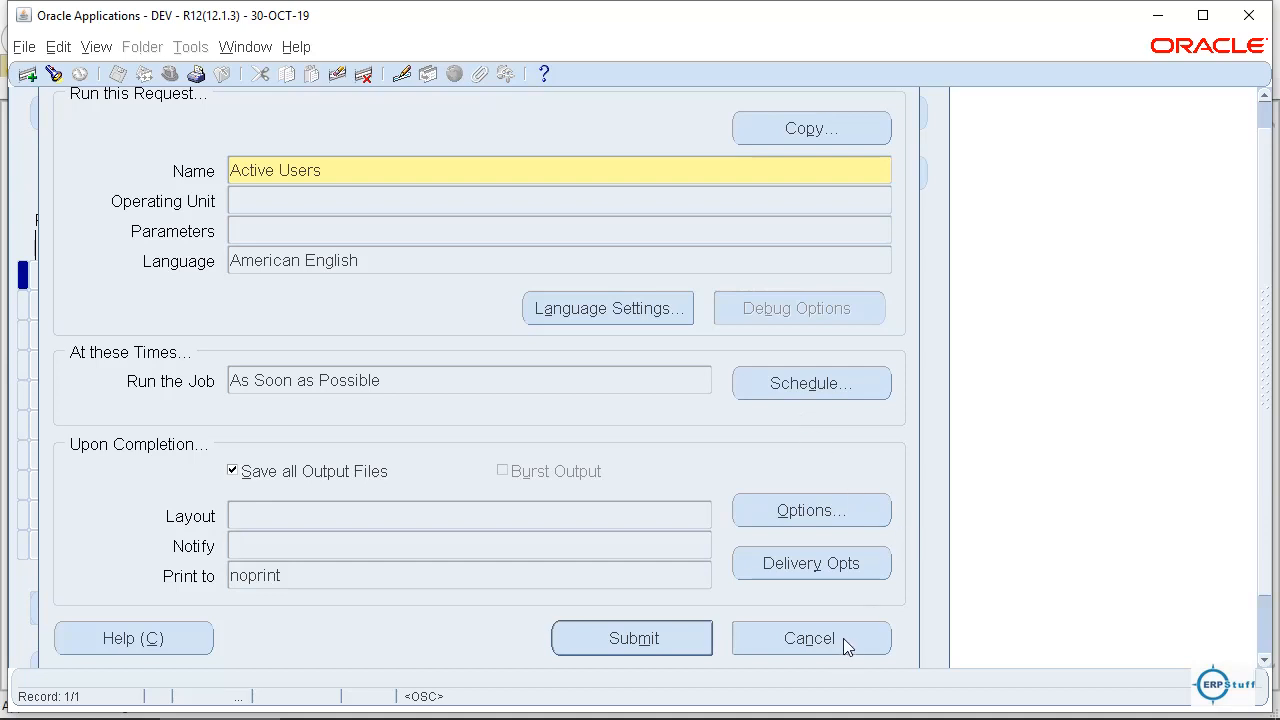
left_click(808, 638)
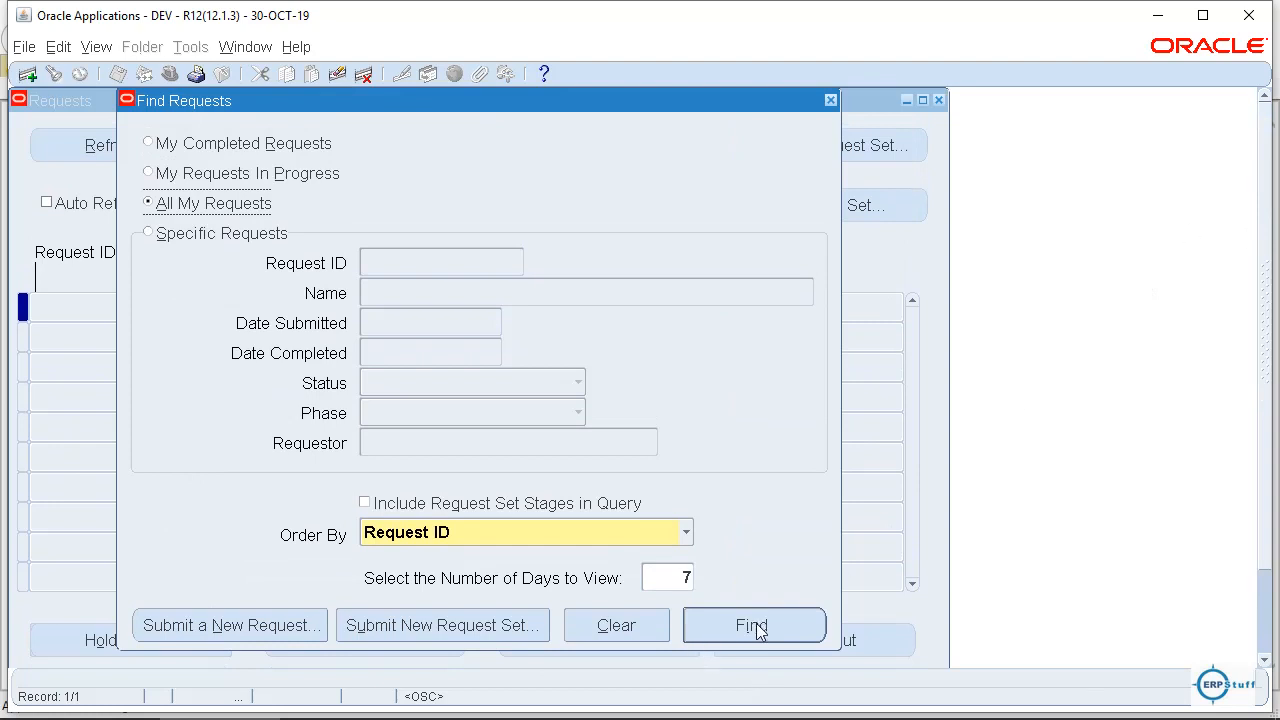
mouse_move(264, 624)
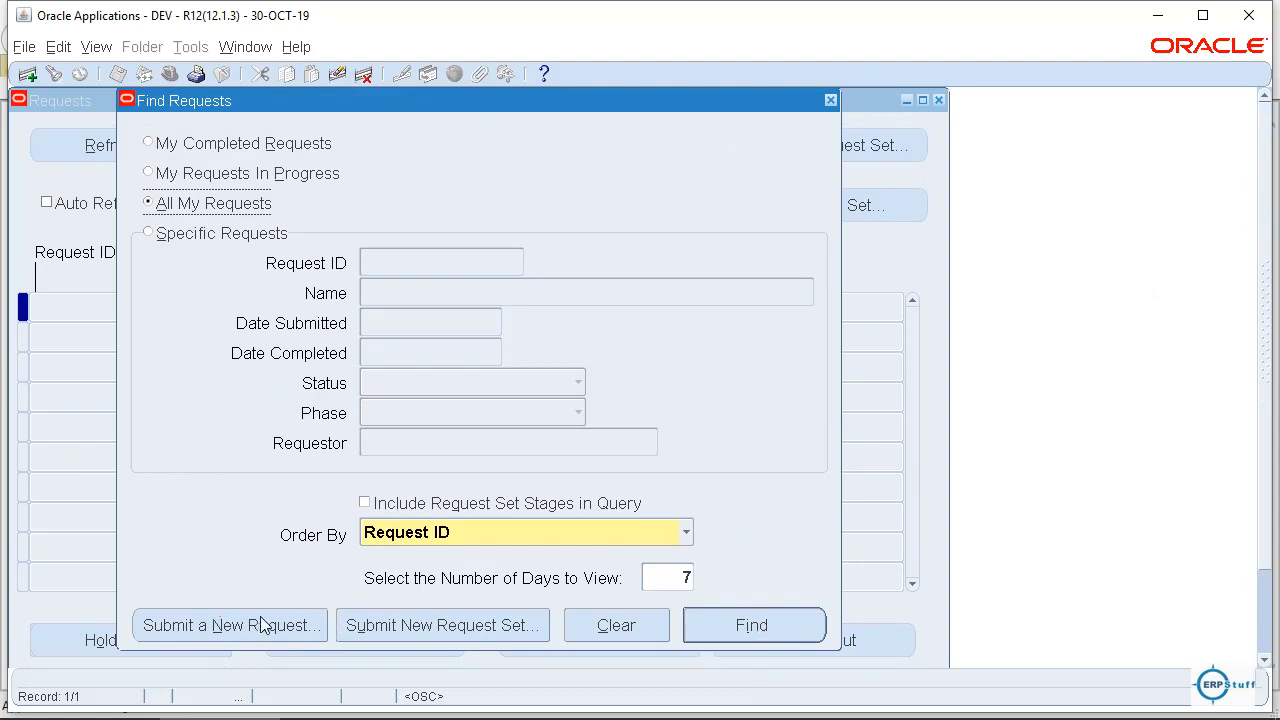
mouse_move(504, 644)
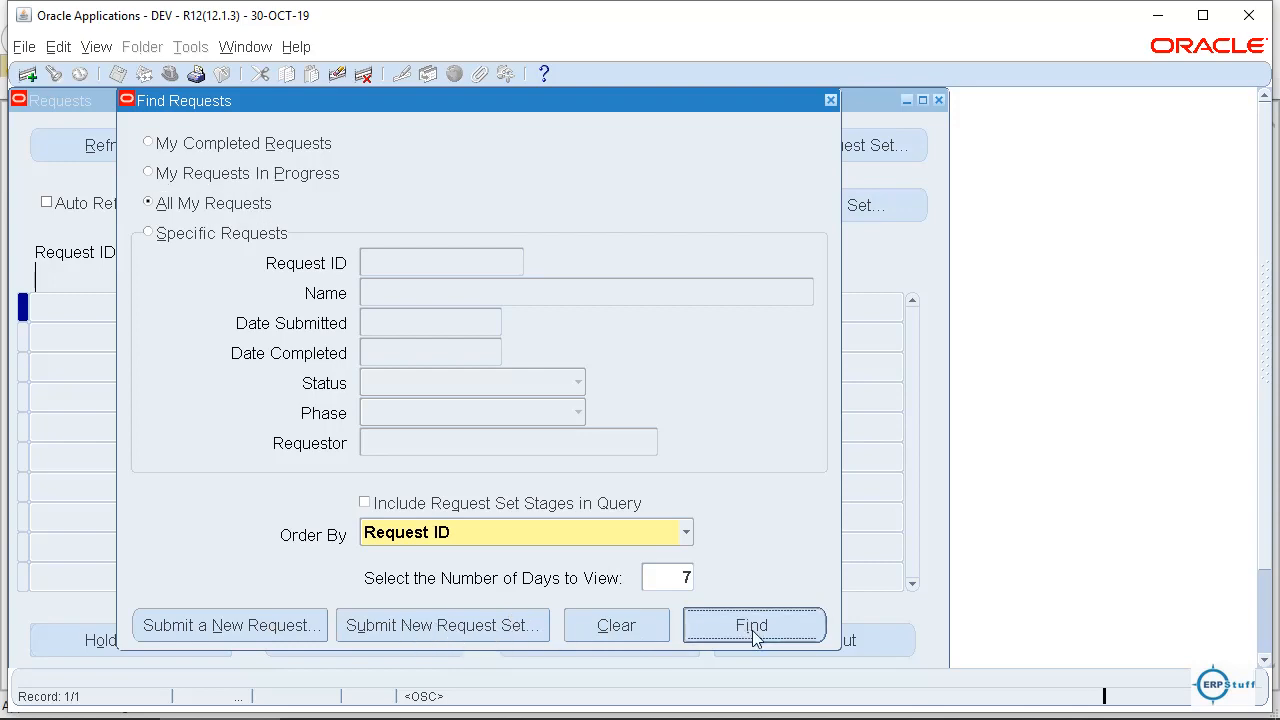
Search Specific Requests with Status set to Scheduled so only scheduled requests are listed.
left_click(752, 624)
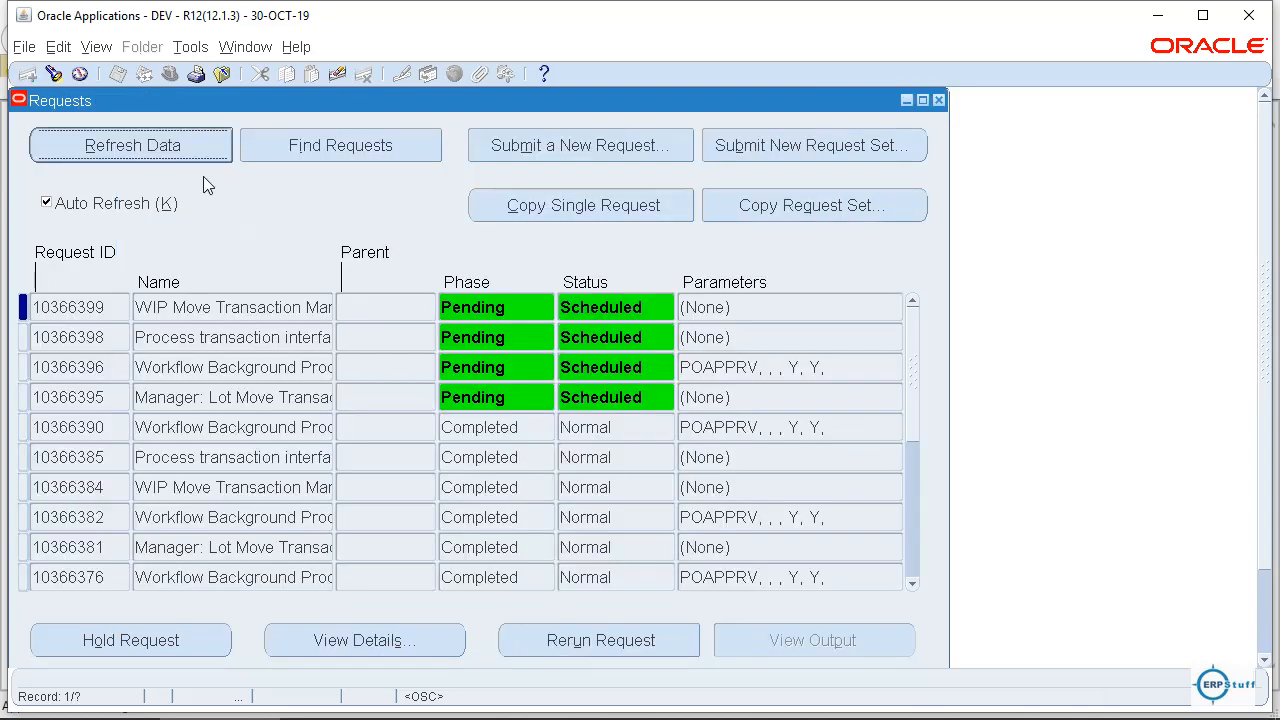
left_click(340, 144)
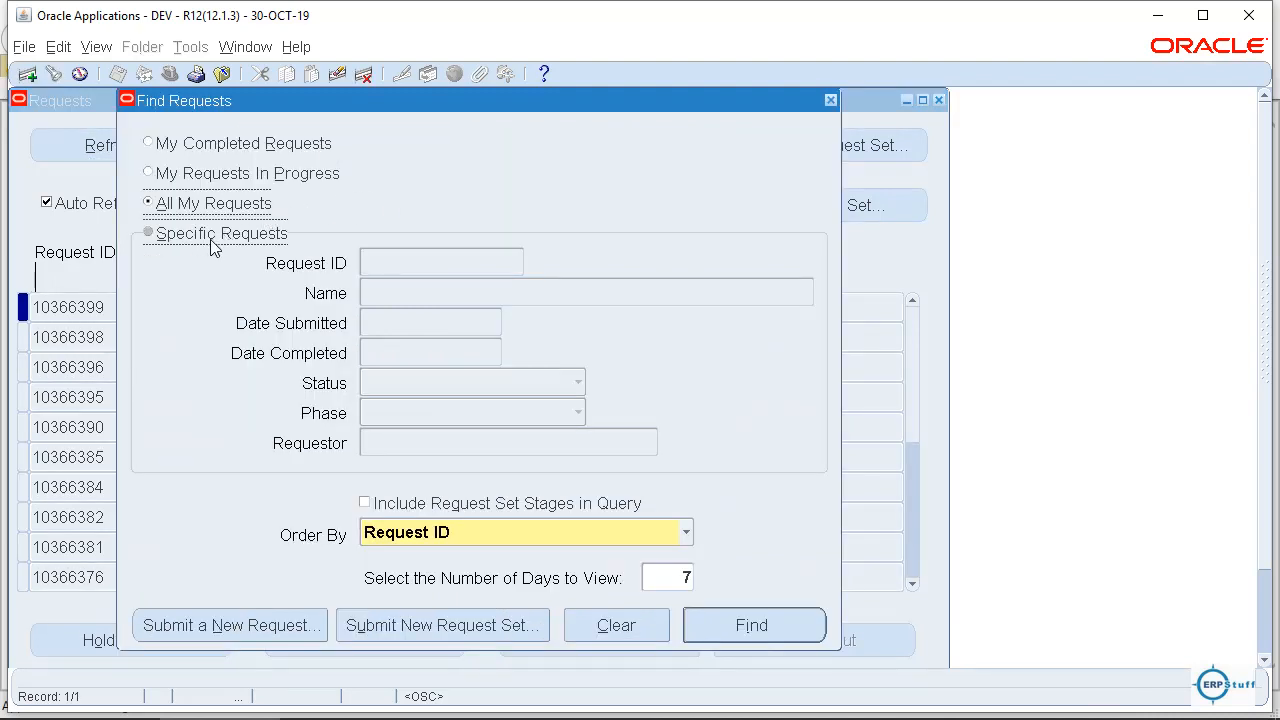
left_click(576, 382)
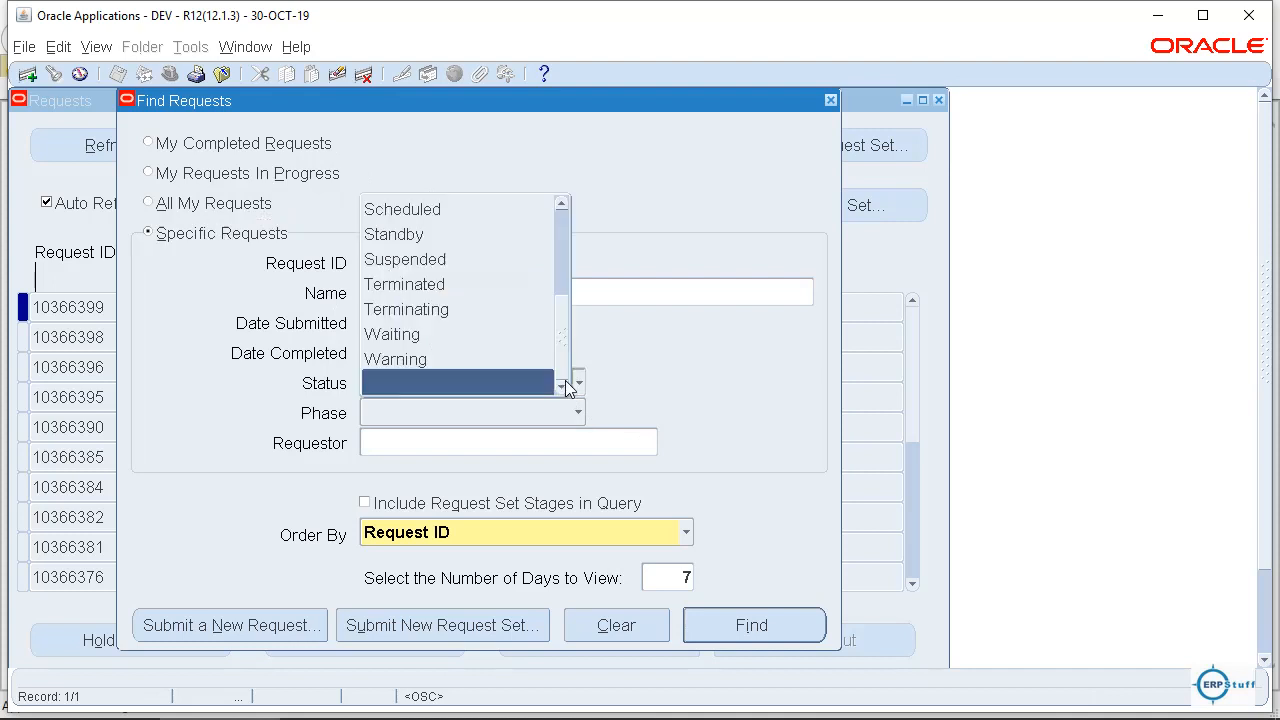
left_click(402, 210)
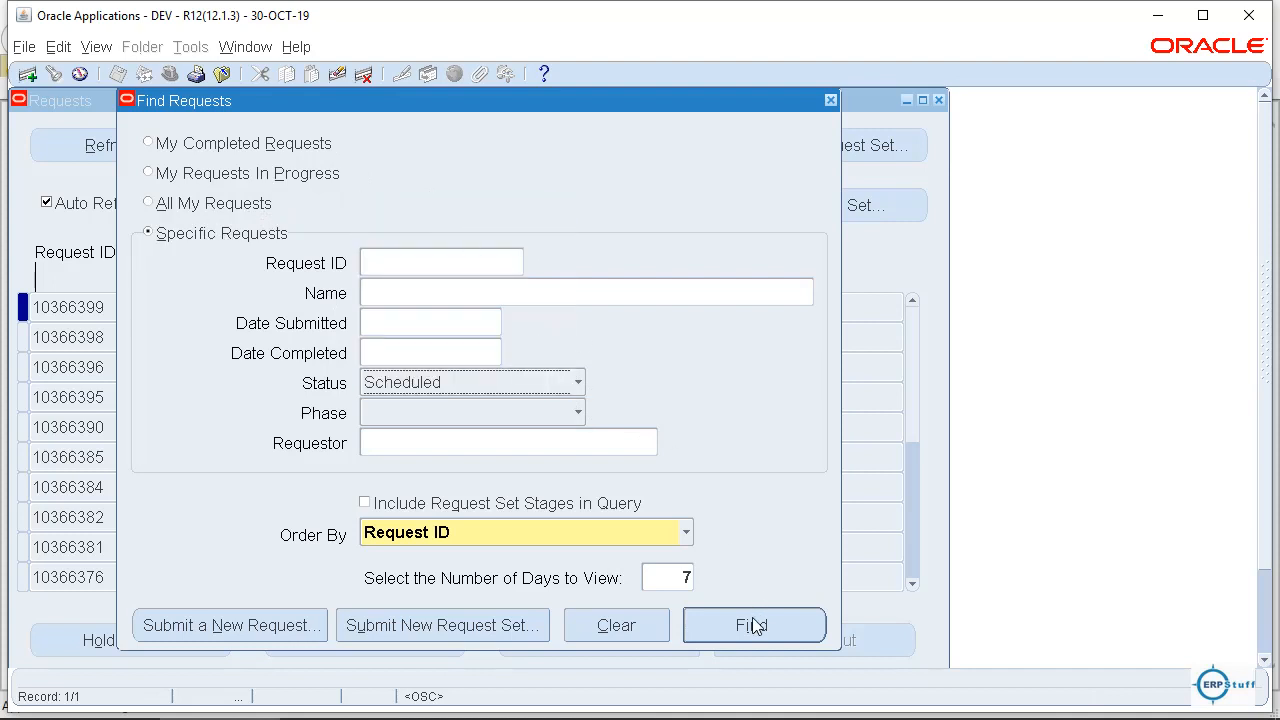
left_click(754, 624)
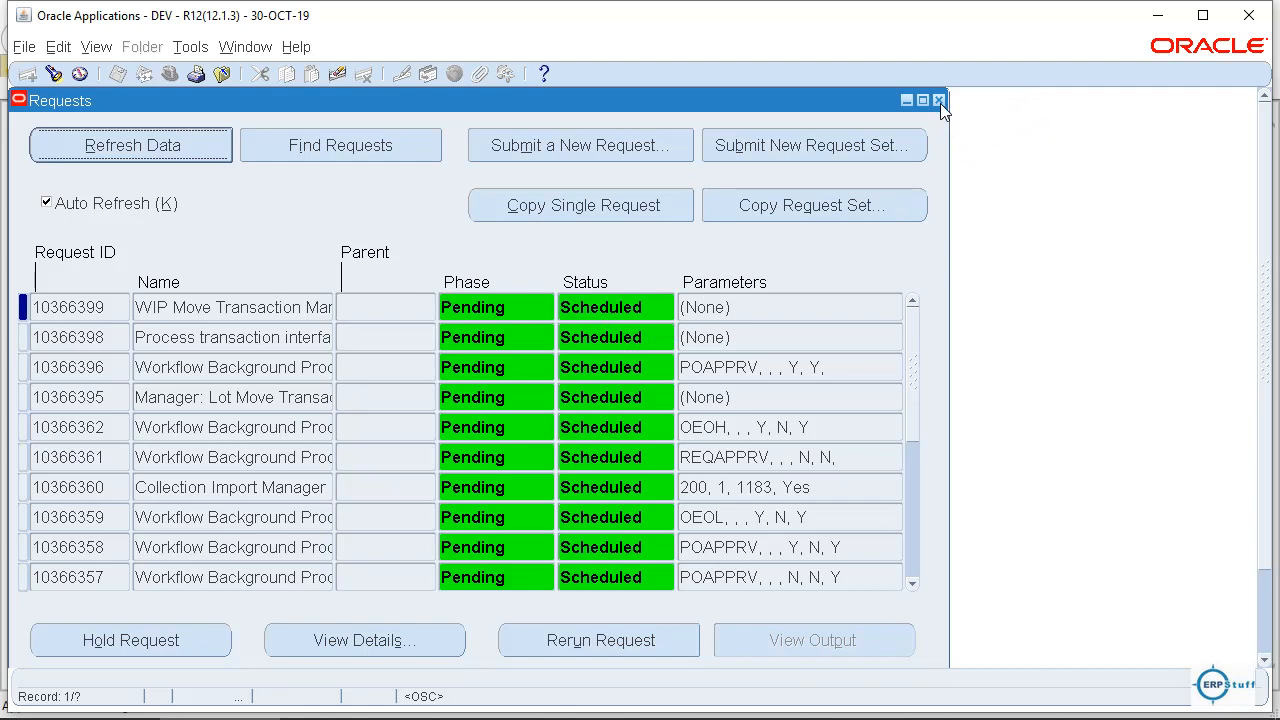
Close the Requests window to return to the System Administrator navigator.
left_click(938, 100)
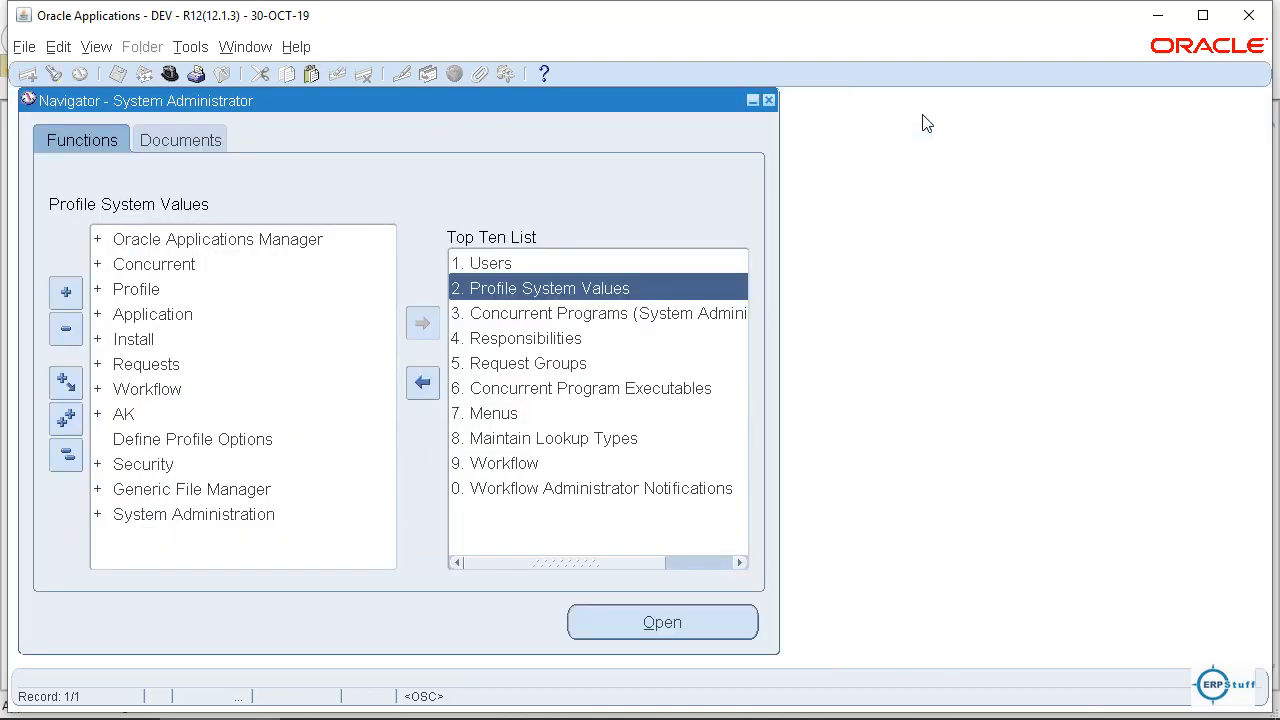
mouse_move(648, 248)
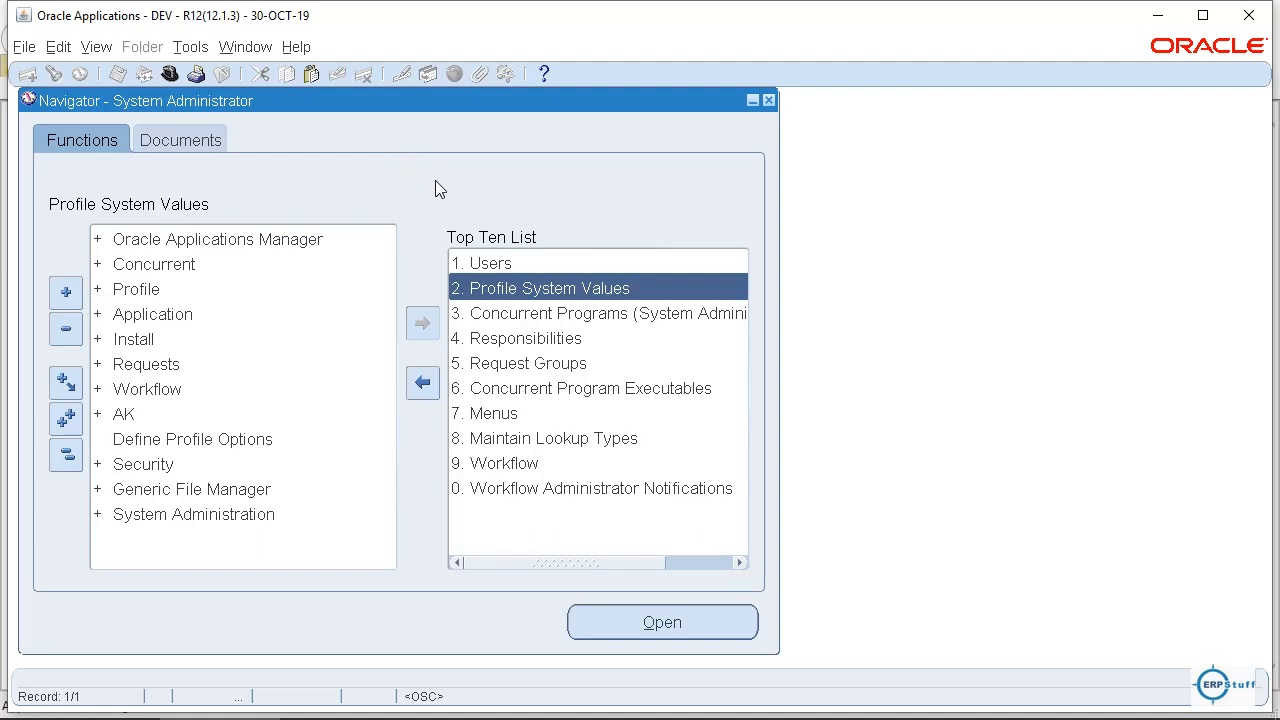
mouse_move(470, 180)
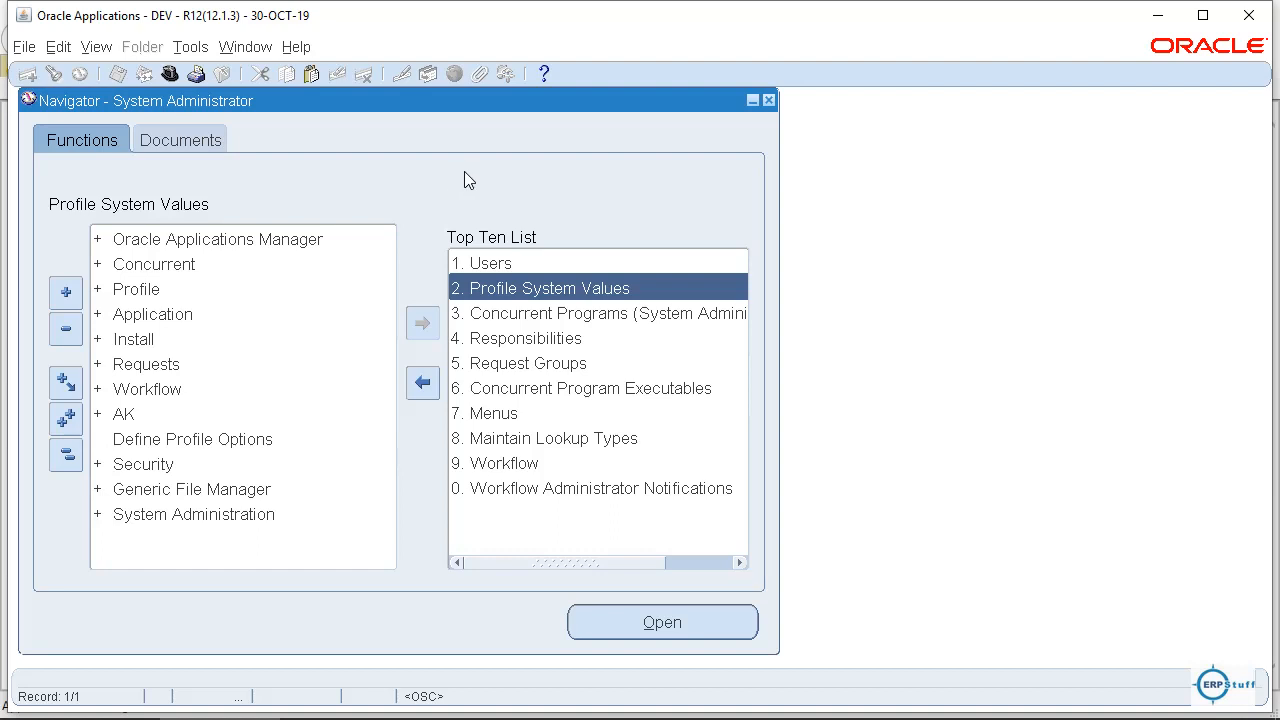
mouse_move(472, 182)
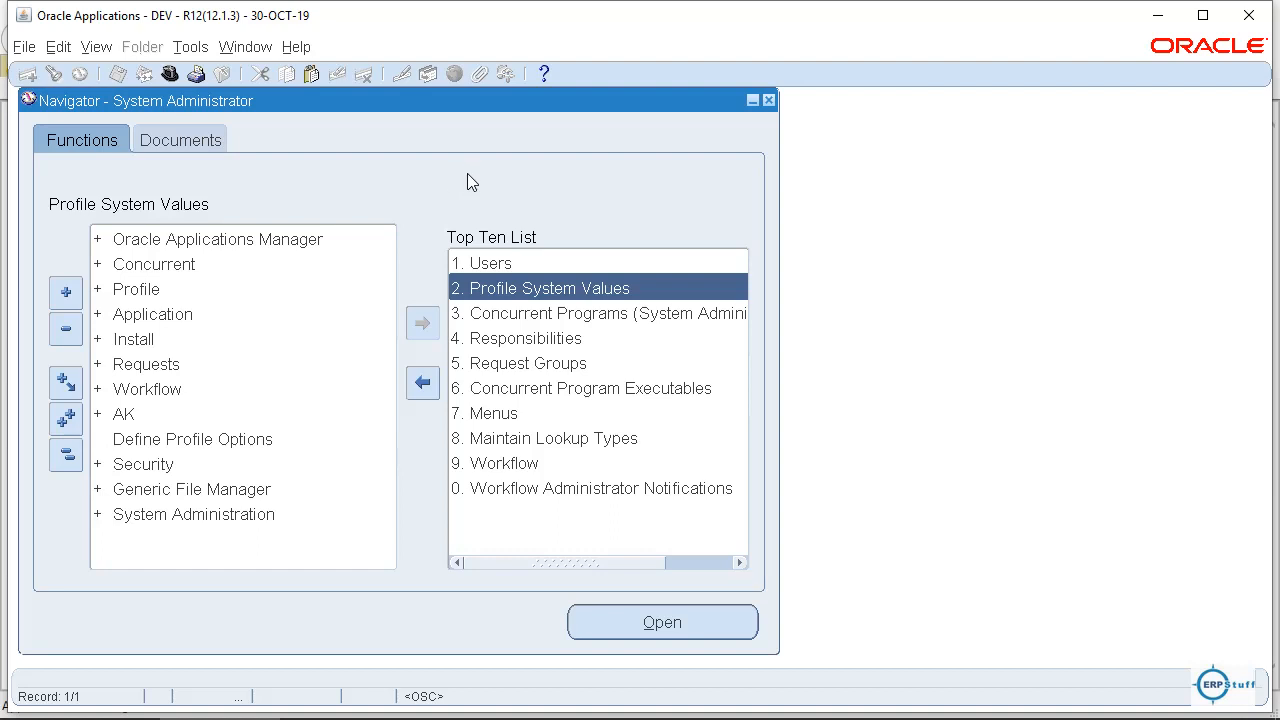